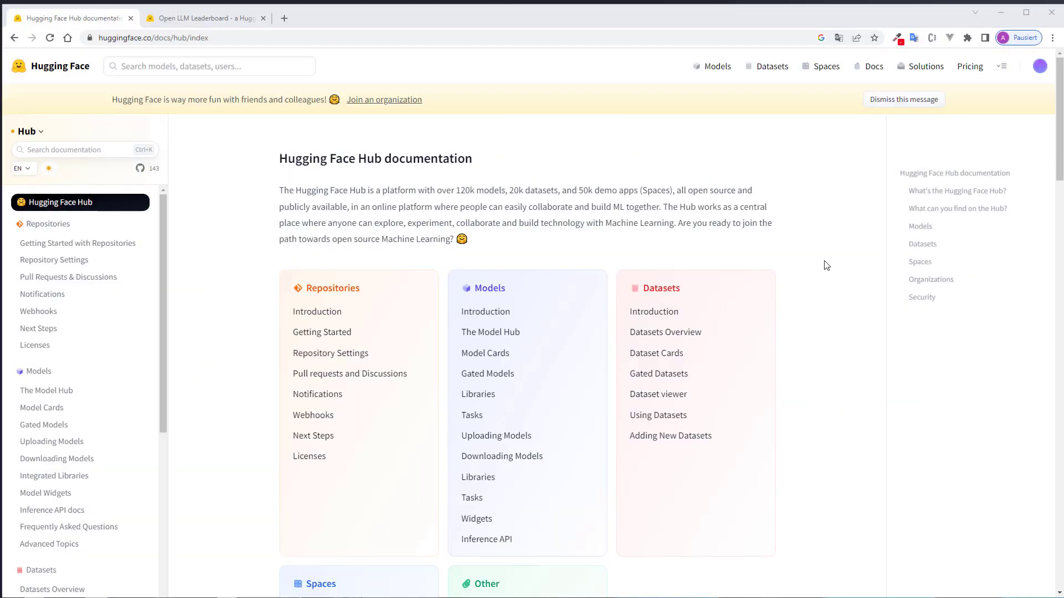
mouse_move(379, 154)
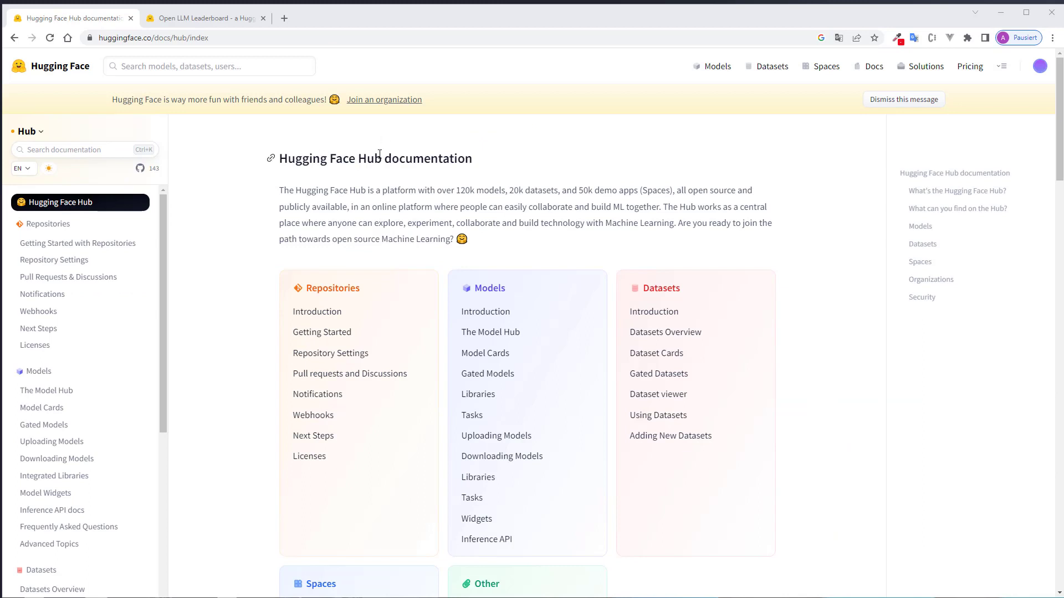
mouse_move(472, 192)
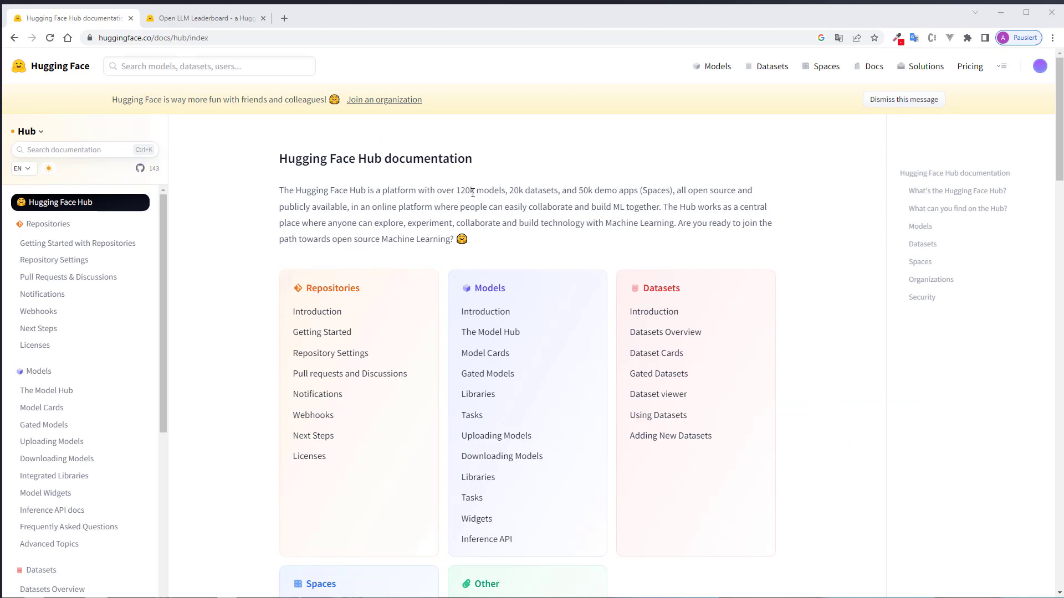
mouse_move(587, 178)
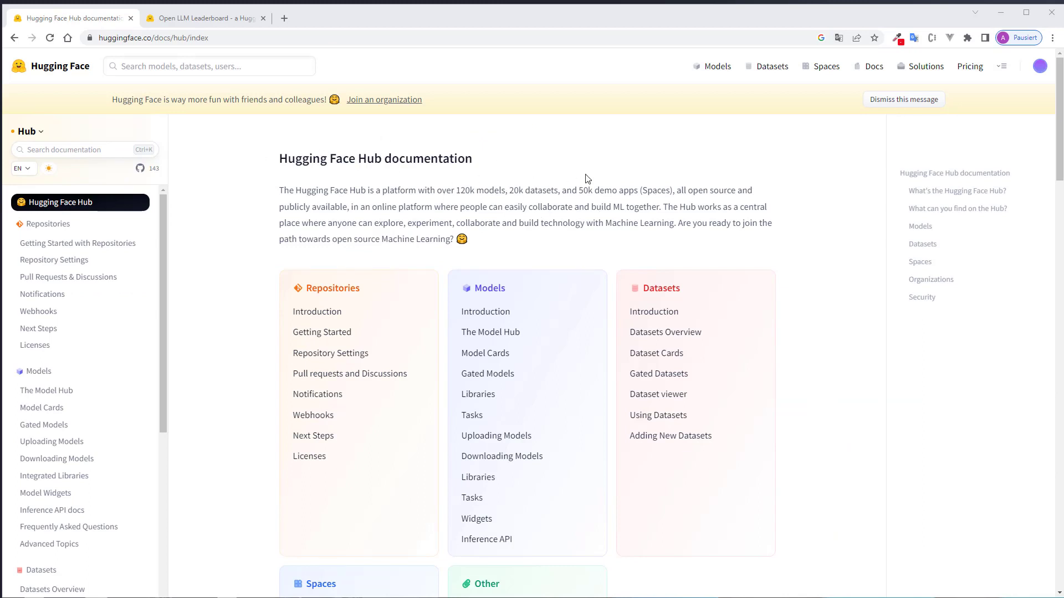
Step: Search the Open LLM Leaderboard for 'falcon' and step to the tiiuae/falcon-7b-instruct entry
scroll("down", 3)
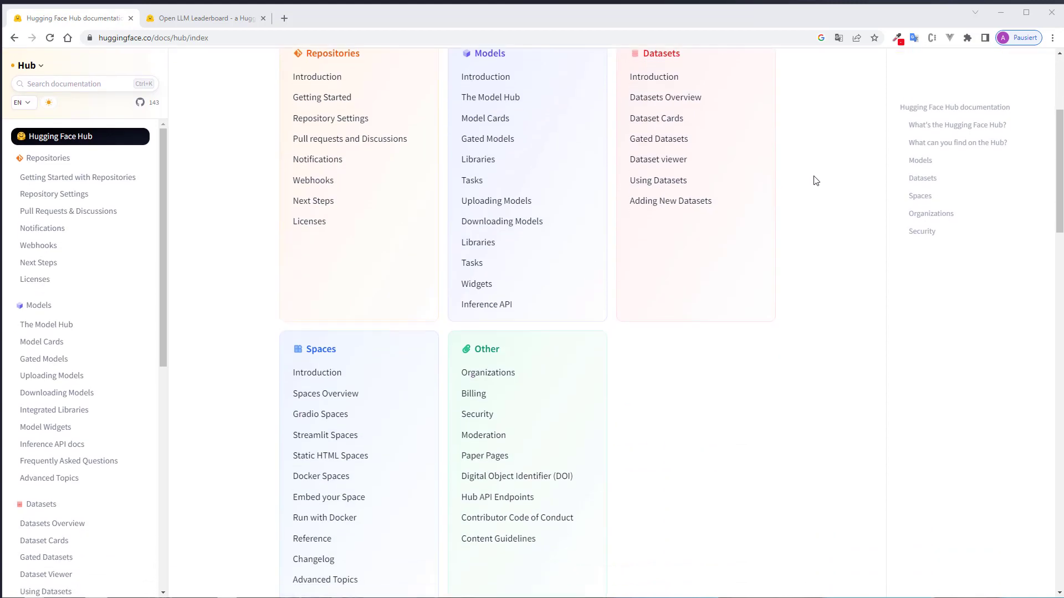
scroll("up", 3)
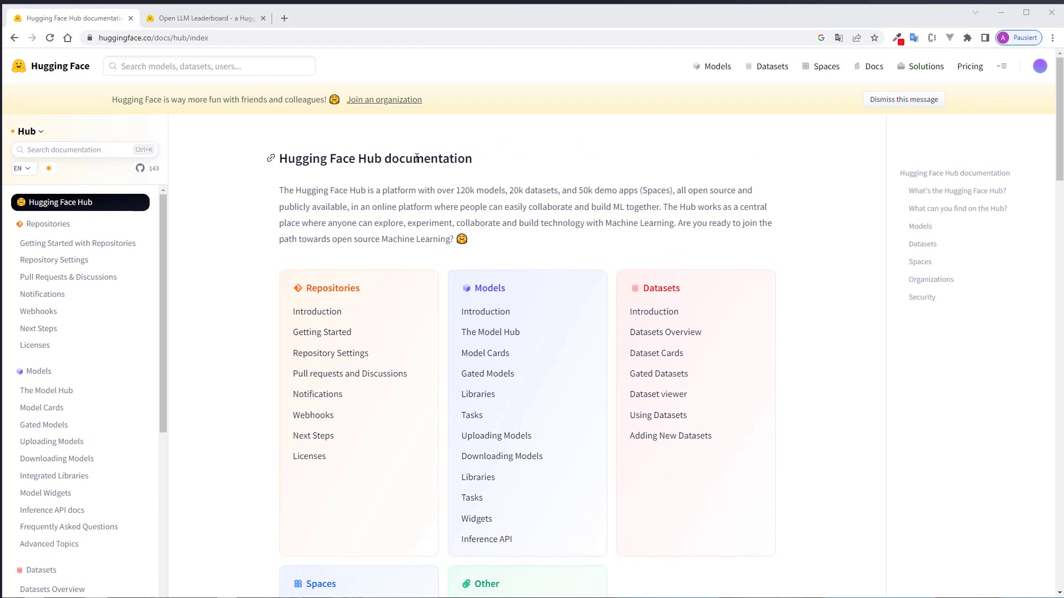
left_click(204, 18)
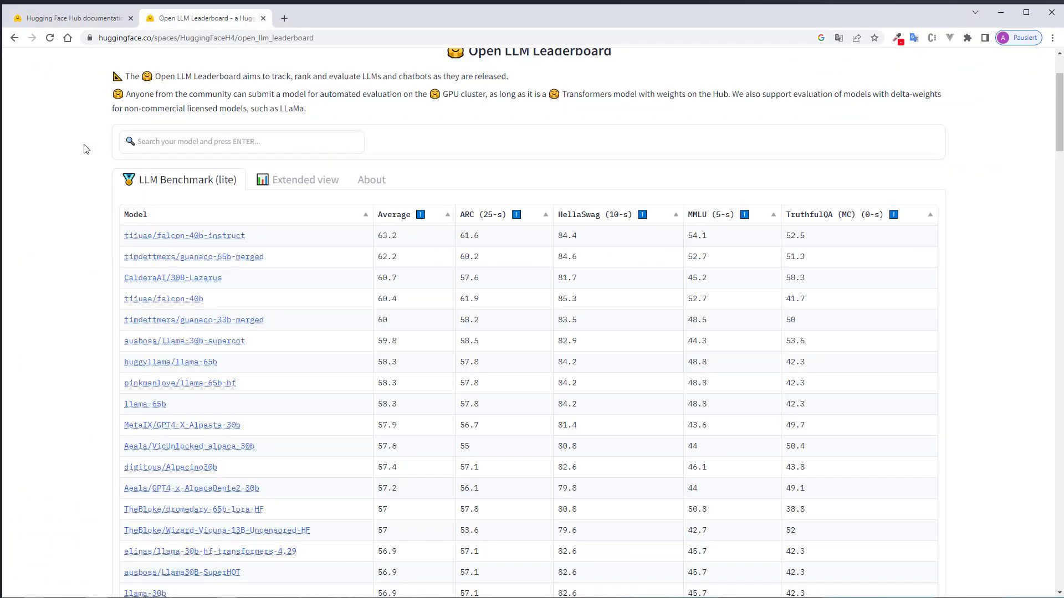
scroll("up", 3)
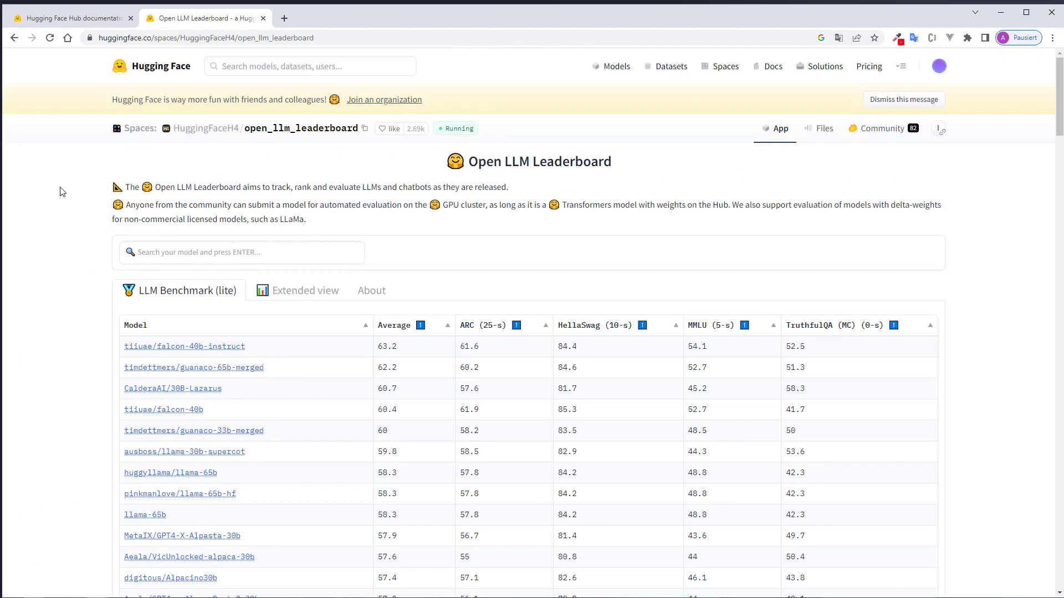
scroll("down", 3)
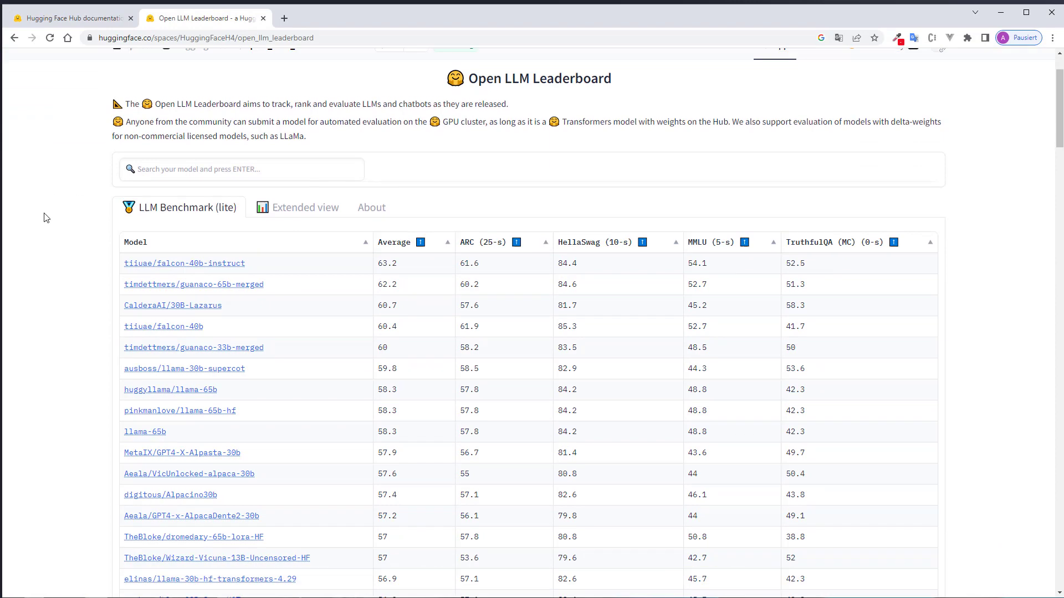
scroll("down", 3)
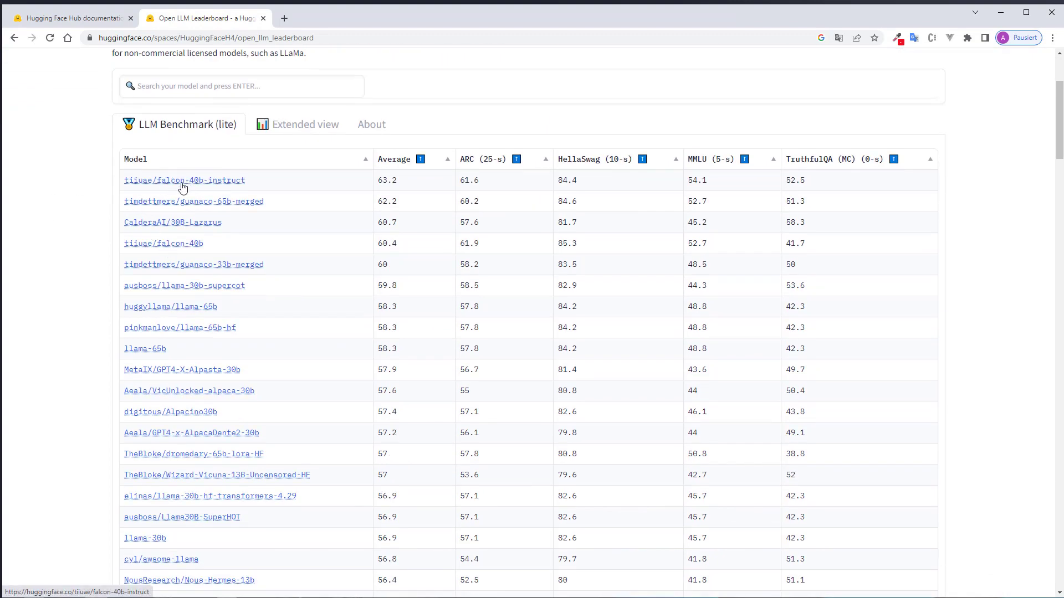
mouse_move(217, 187)
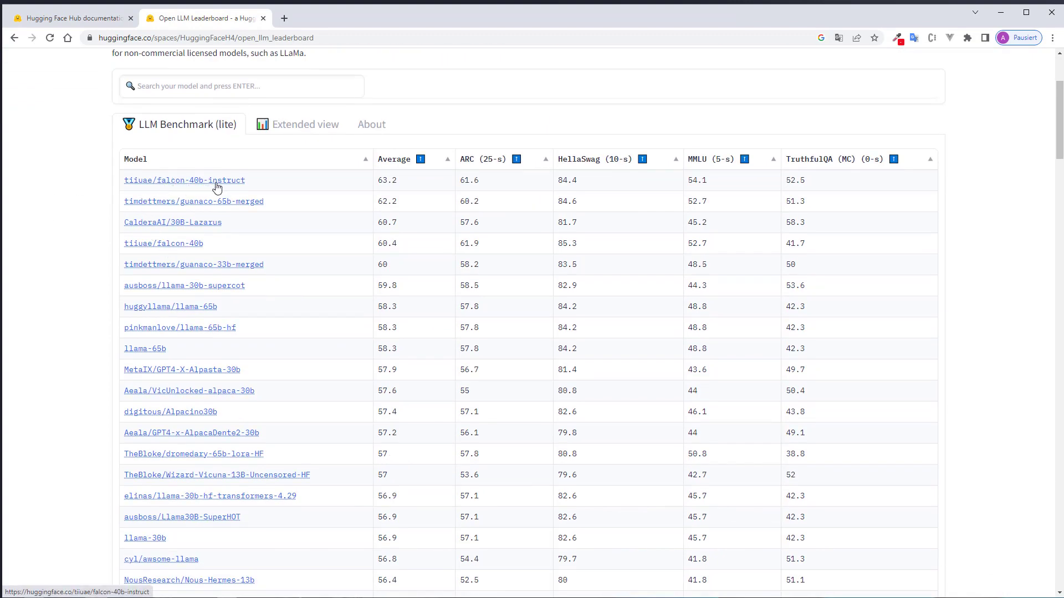
scroll("up", 3)
type("falcon")
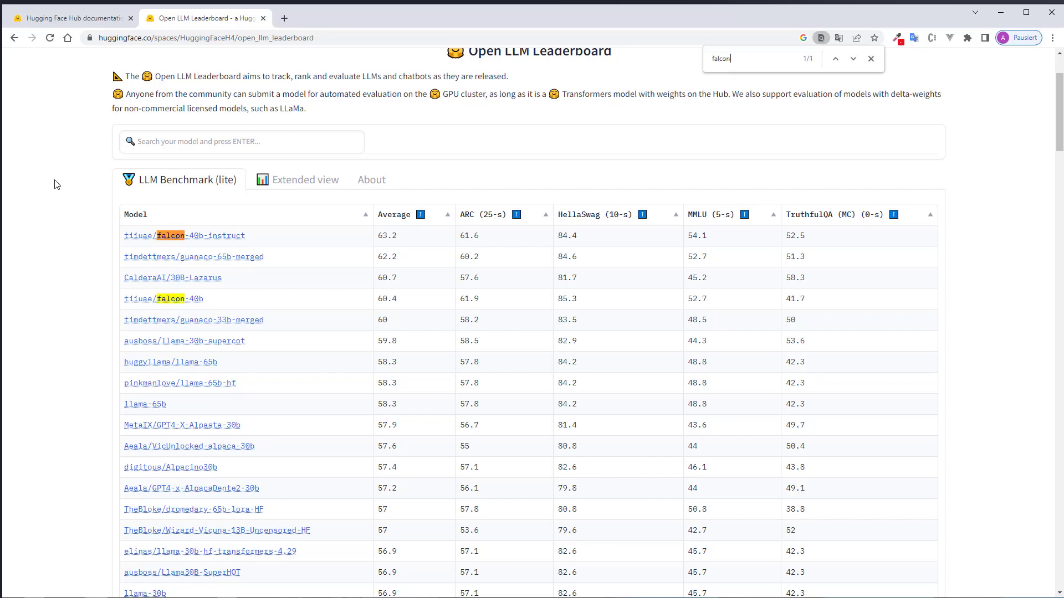
left_click(853, 58)
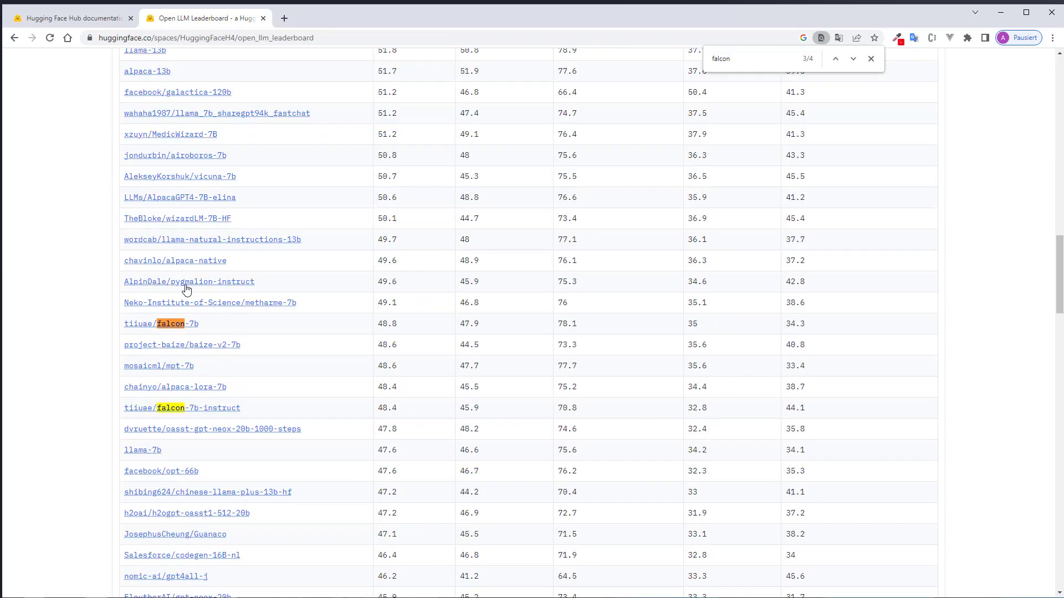
mouse_move(145, 330)
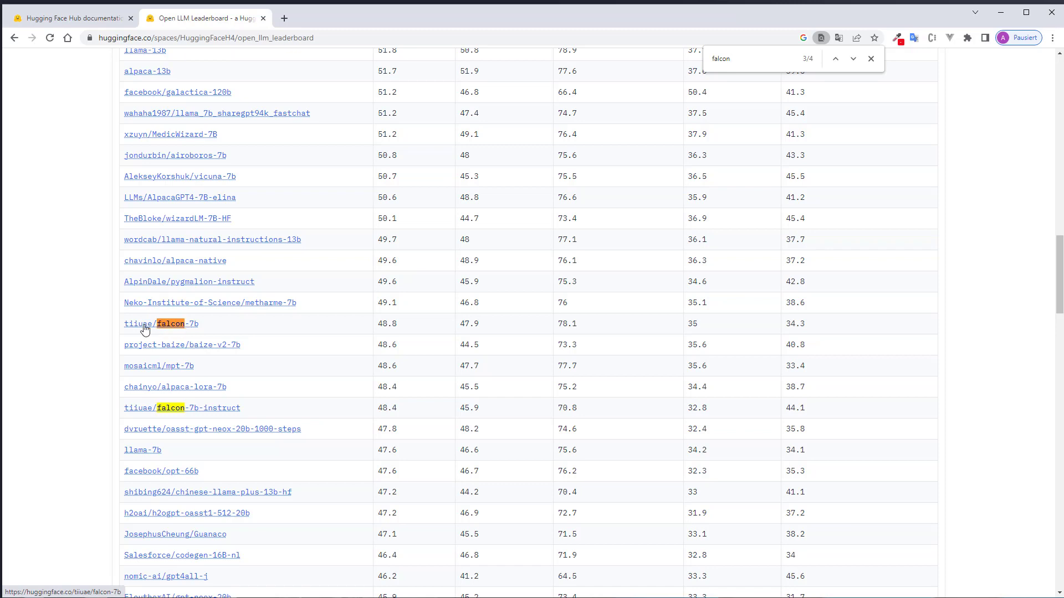
mouse_move(174, 414)
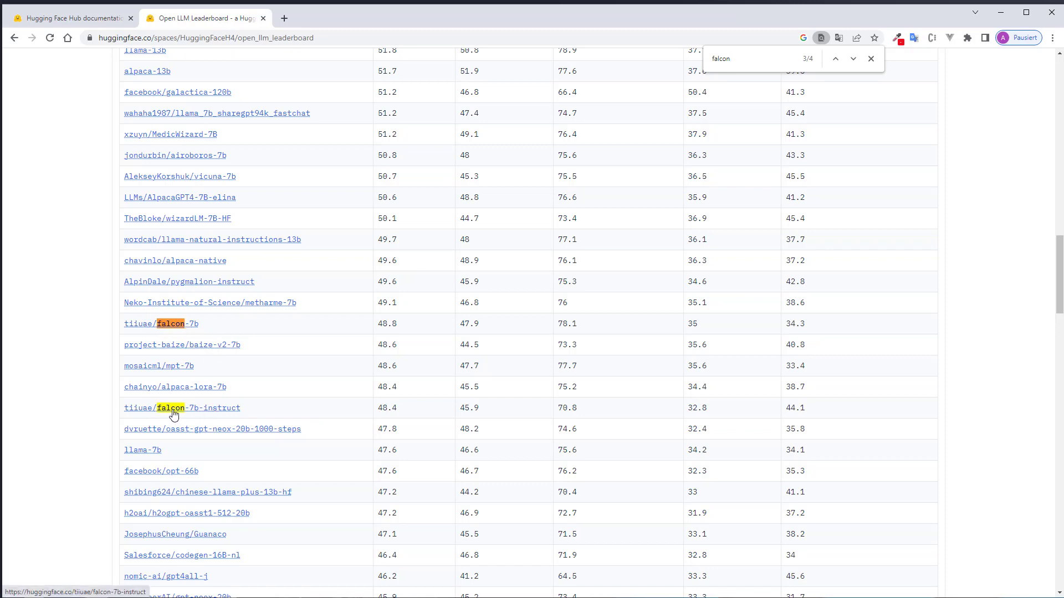
mouse_move(250, 410)
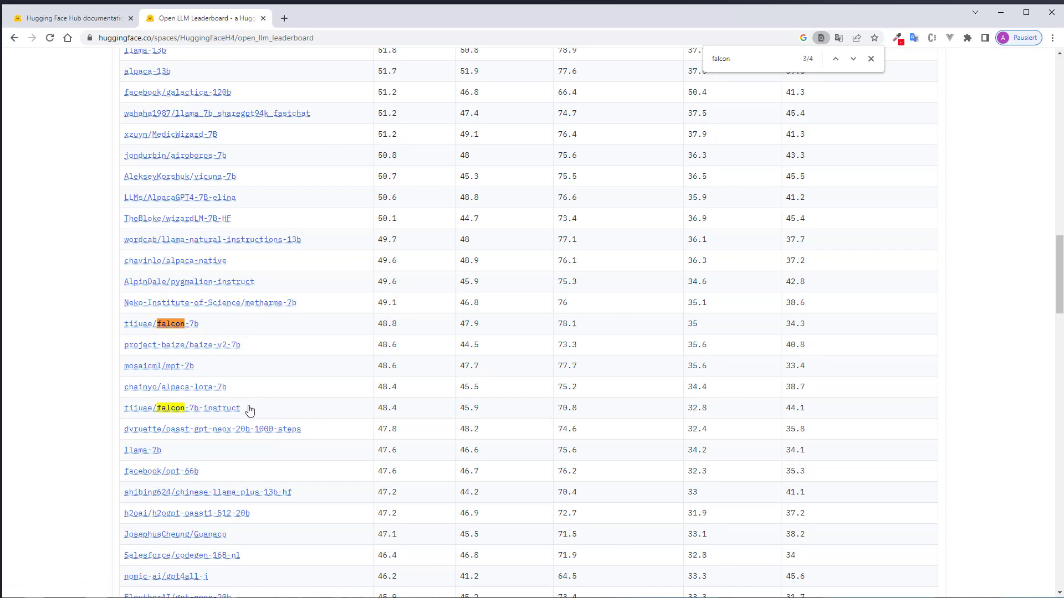
mouse_move(65, 354)
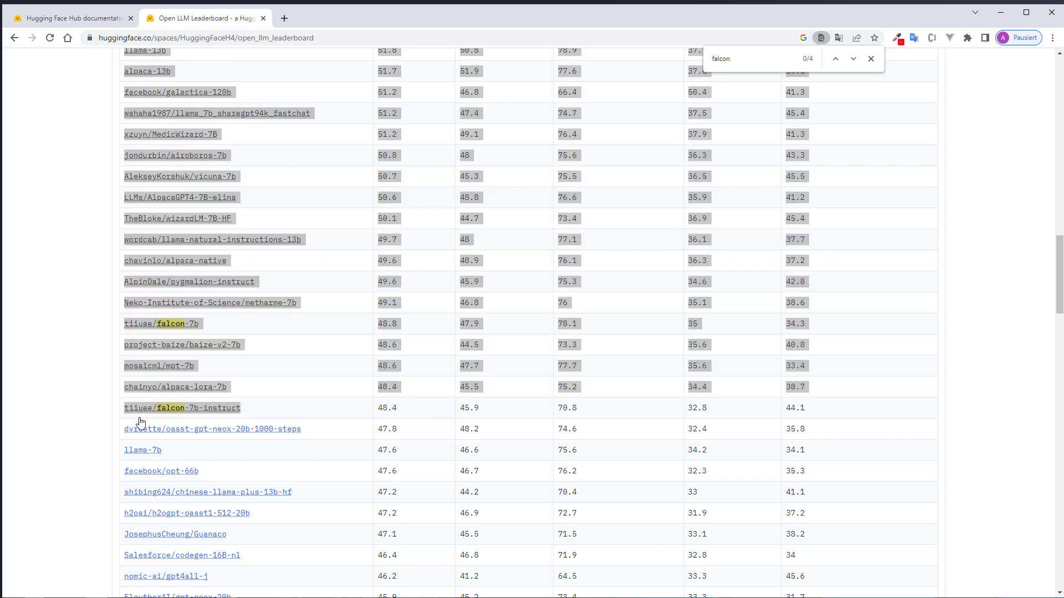
mouse_move(234, 414)
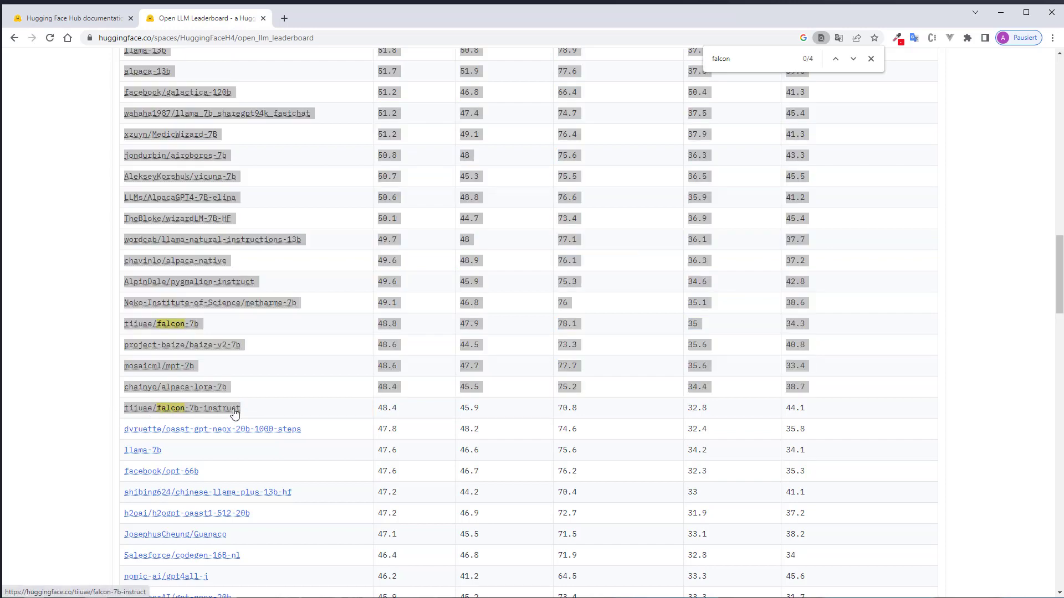
mouse_move(256, 409)
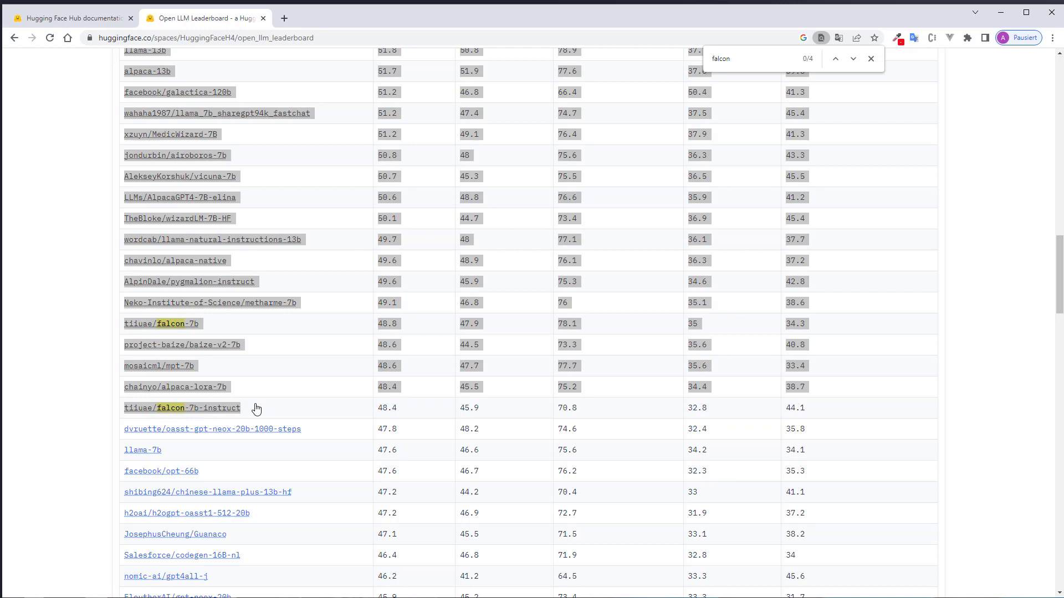
mouse_move(272, 395)
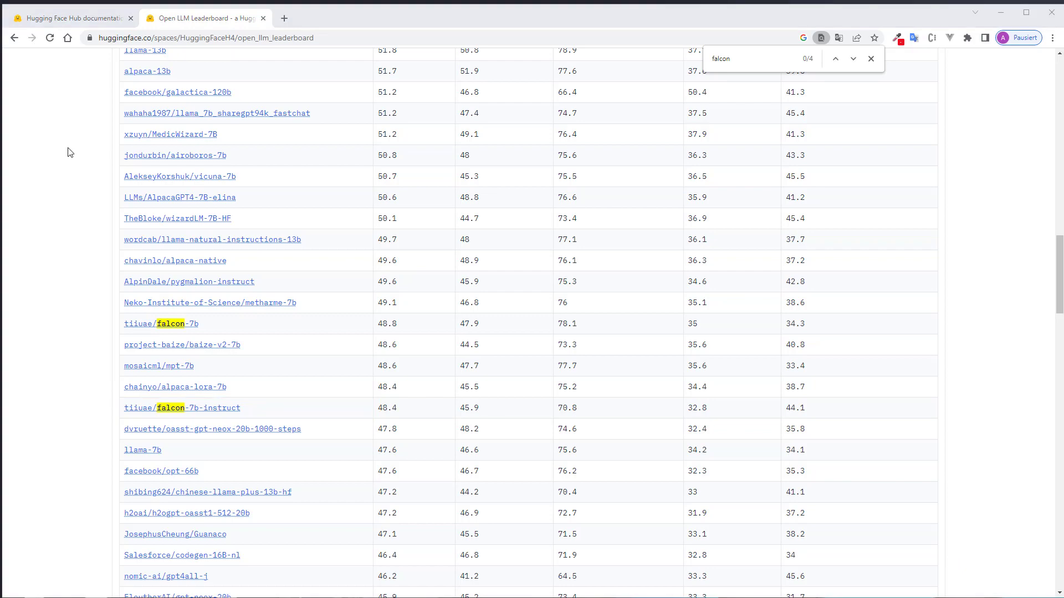
mouse_move(78, 163)
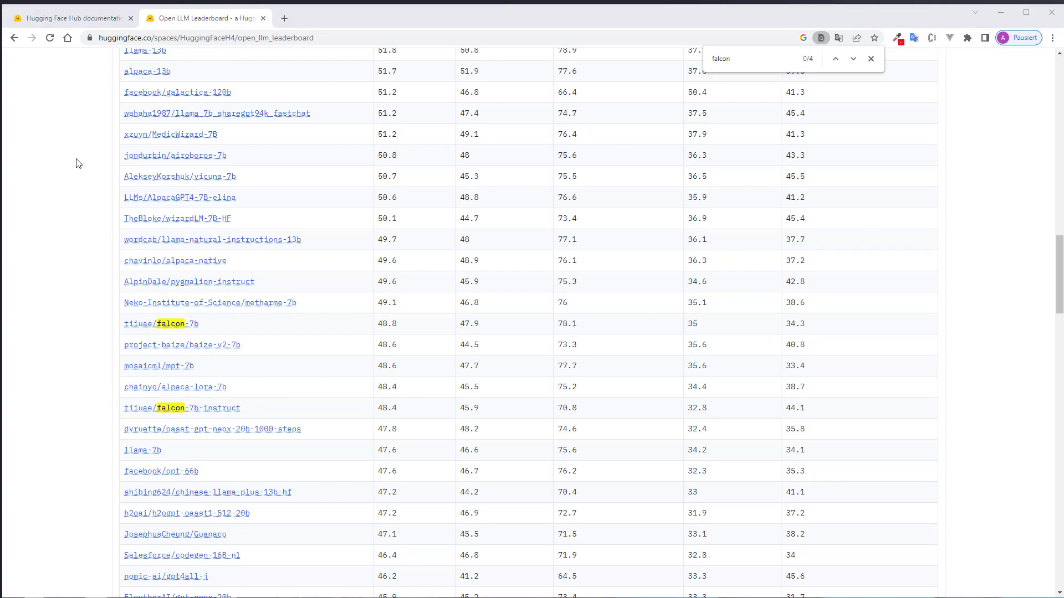
Step: Go from the Hub docs via the profile menu and Settings to Access Tokens
left_click(67, 18)
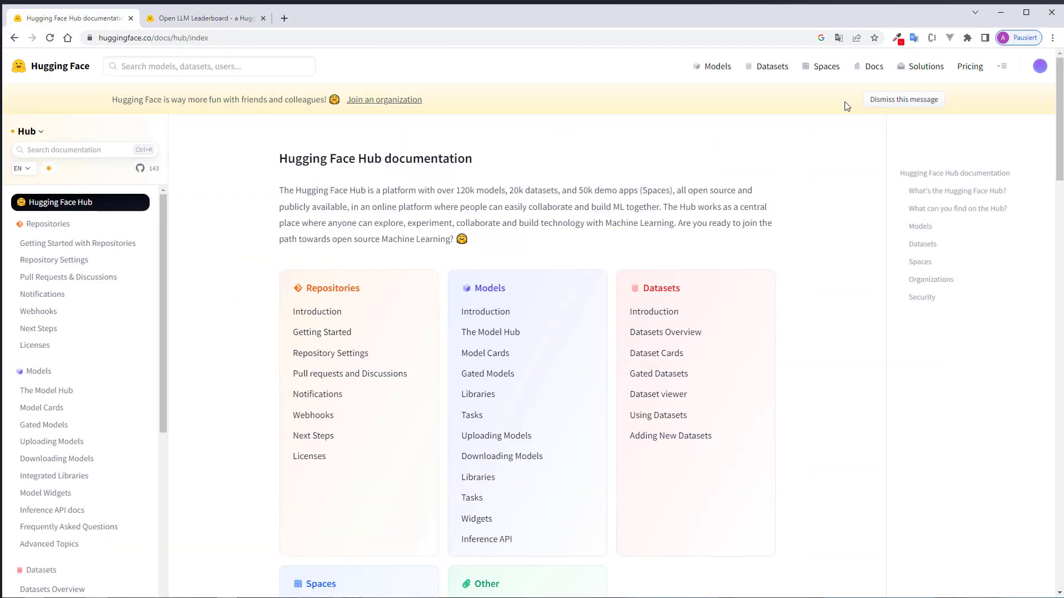
left_click(1040, 66)
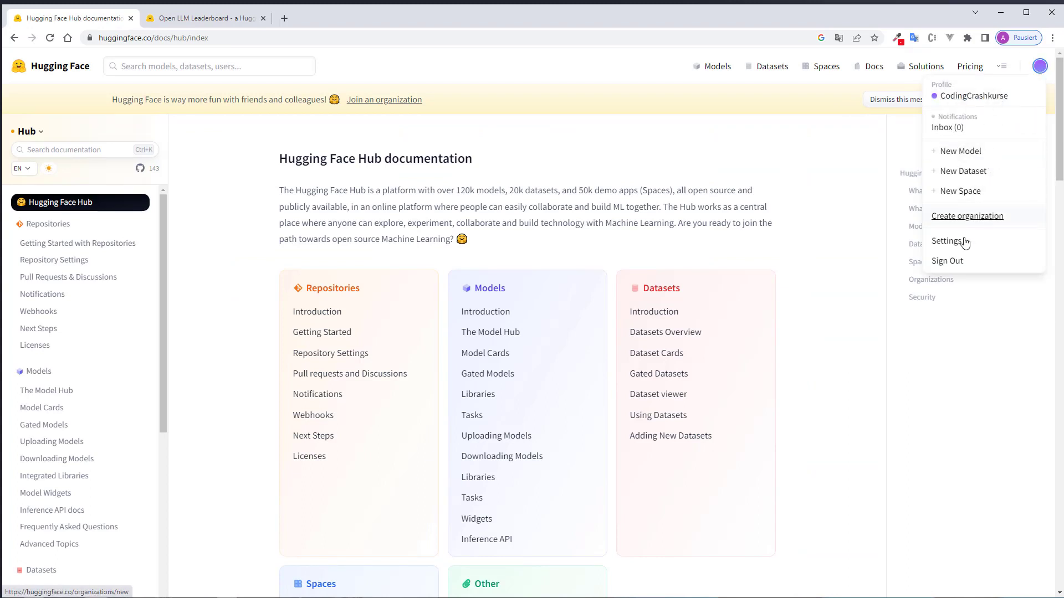
mouse_move(968, 216)
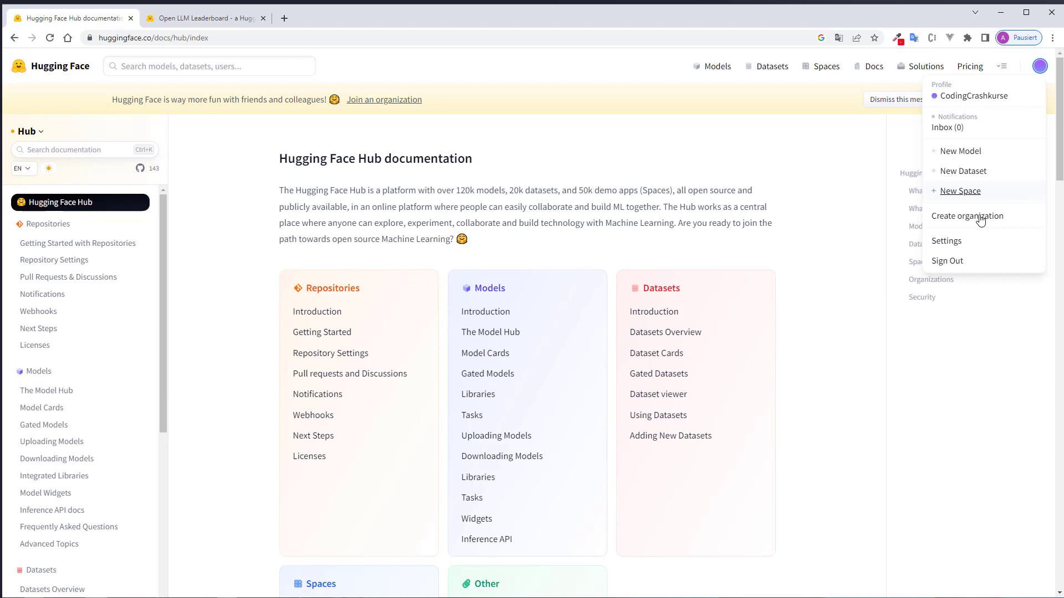
left_click(946, 241)
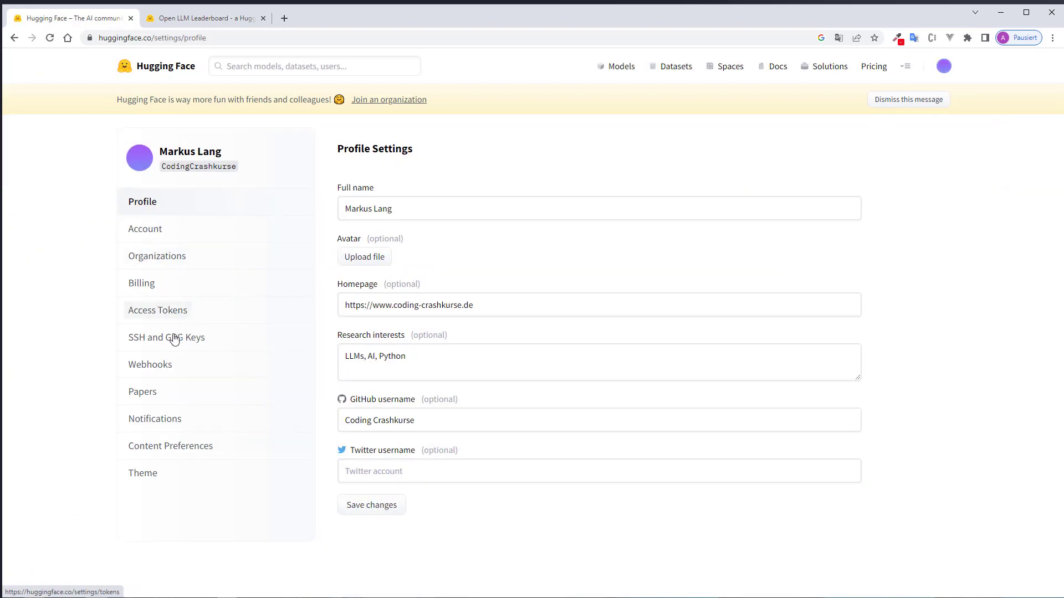
left_click(158, 311)
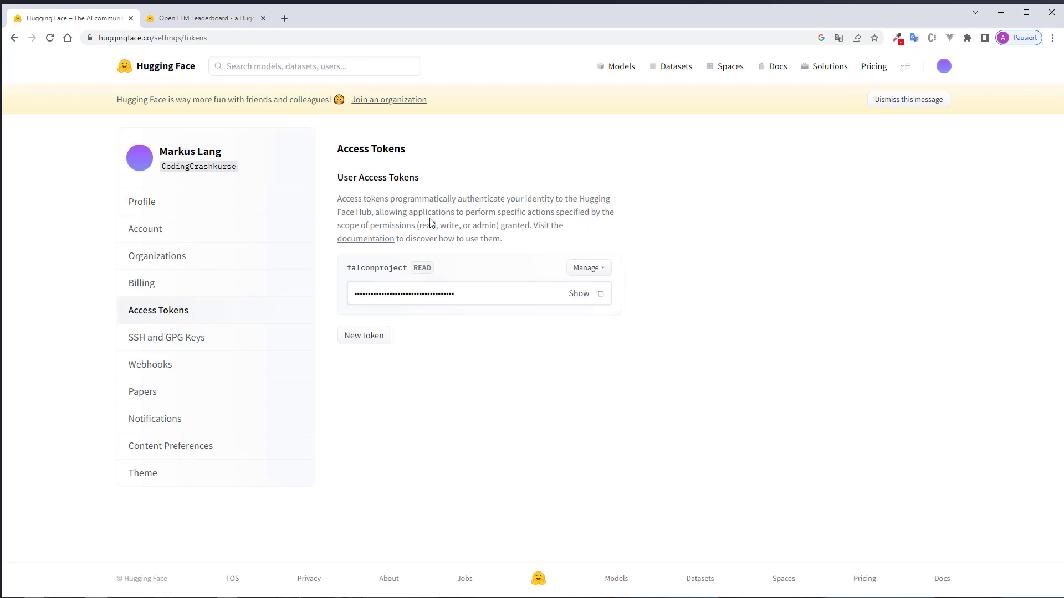
left_click(600, 293)
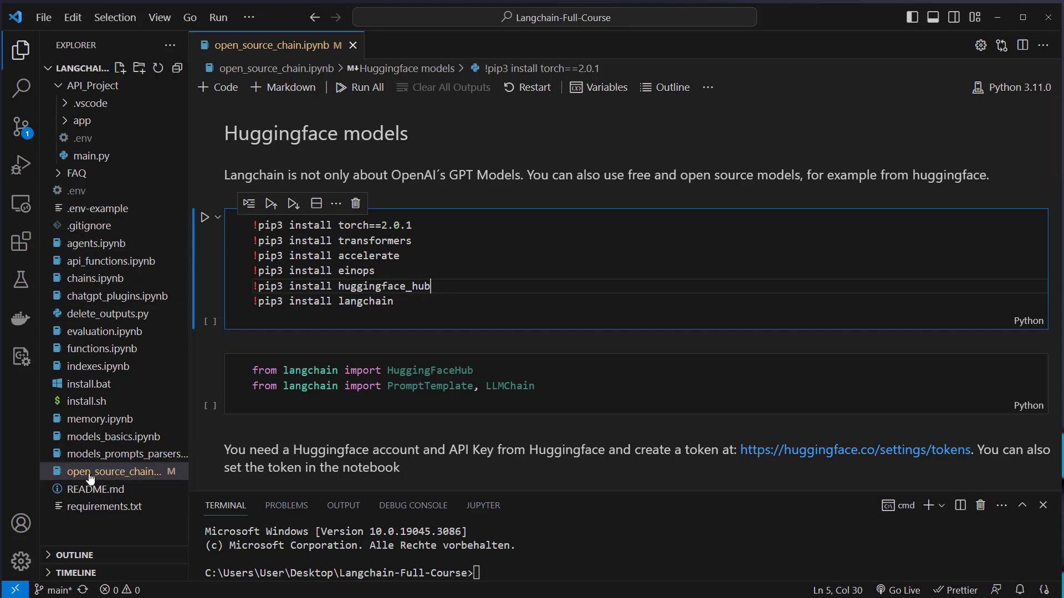
mouse_move(143, 478)
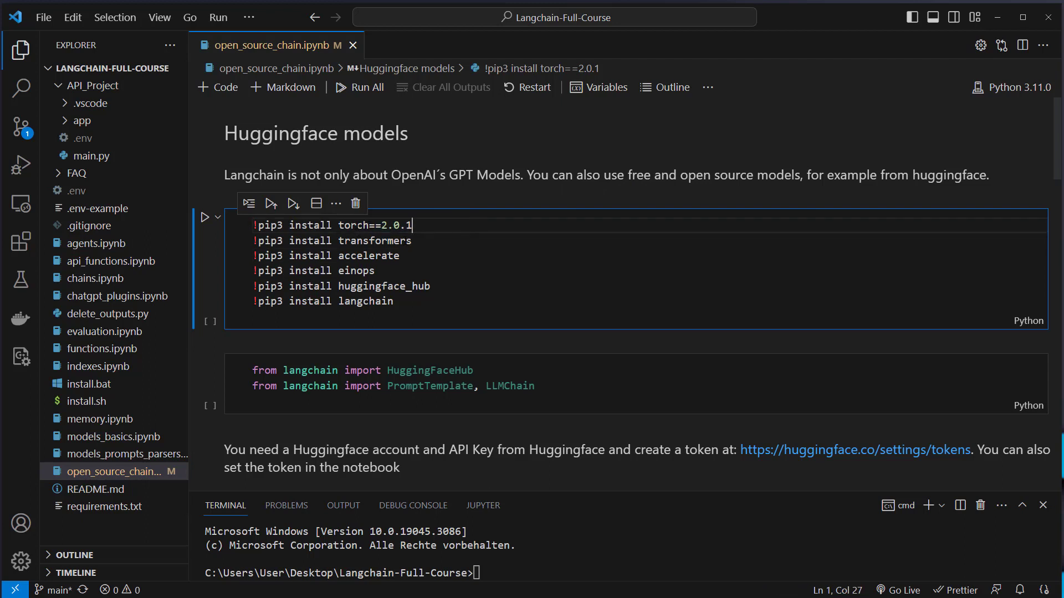
left_click(371, 285)
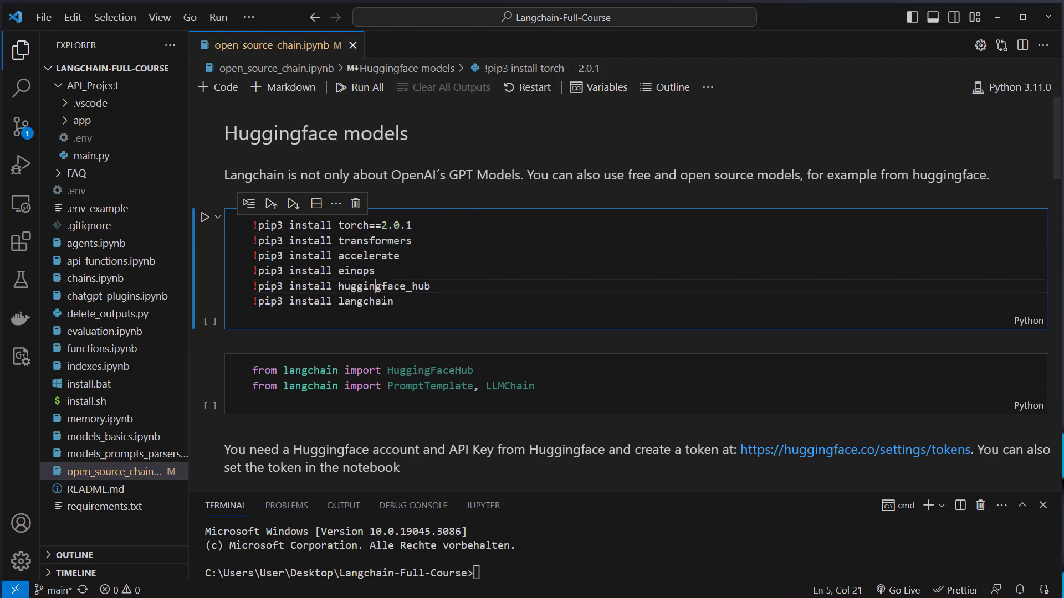
mouse_move(482, 253)
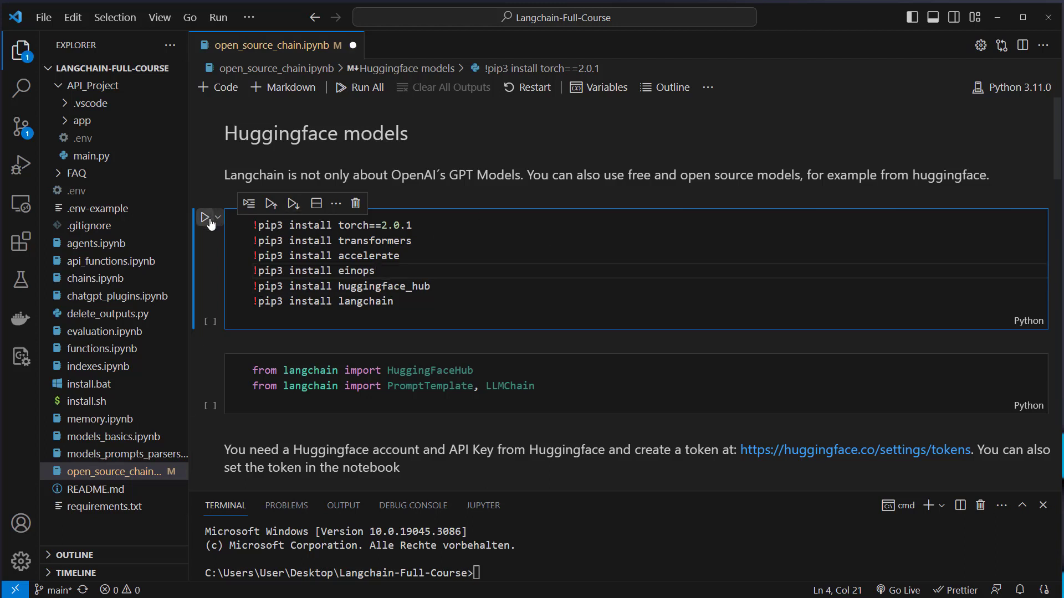
Step: Run the pip install cell, then highlight HuggingFaceHub, PromptTemplate and HUGGINGFACEHUB_API_TOKEN
left_click(205, 217)
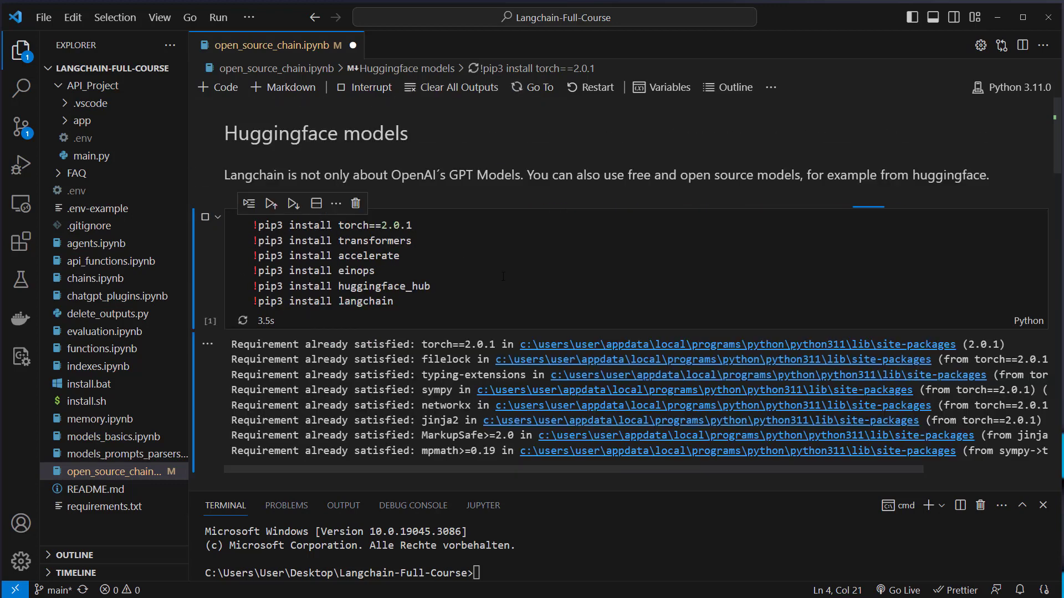
scroll("down", 3)
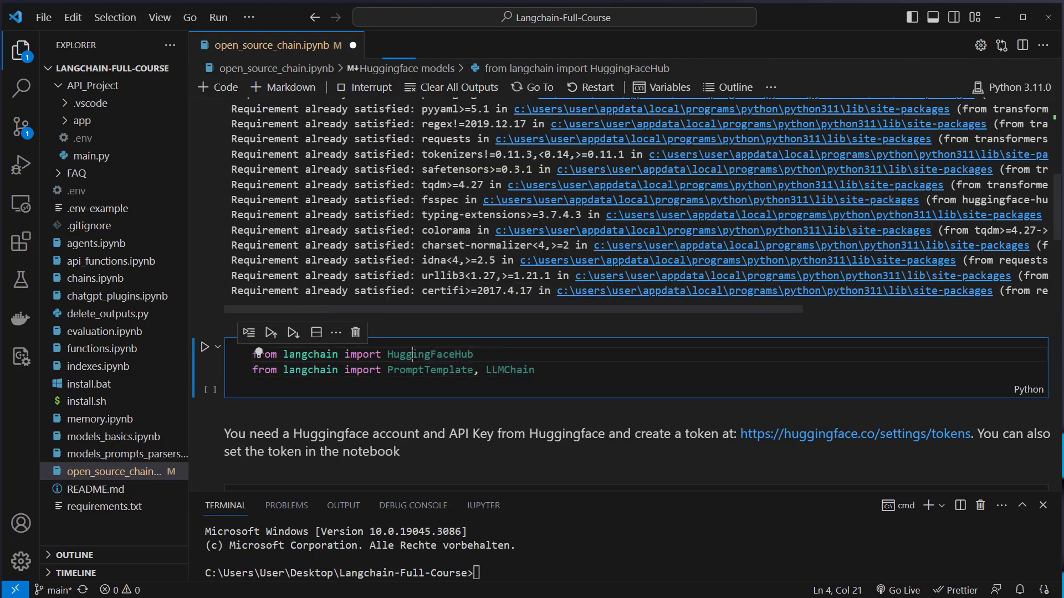
double_click(429, 354)
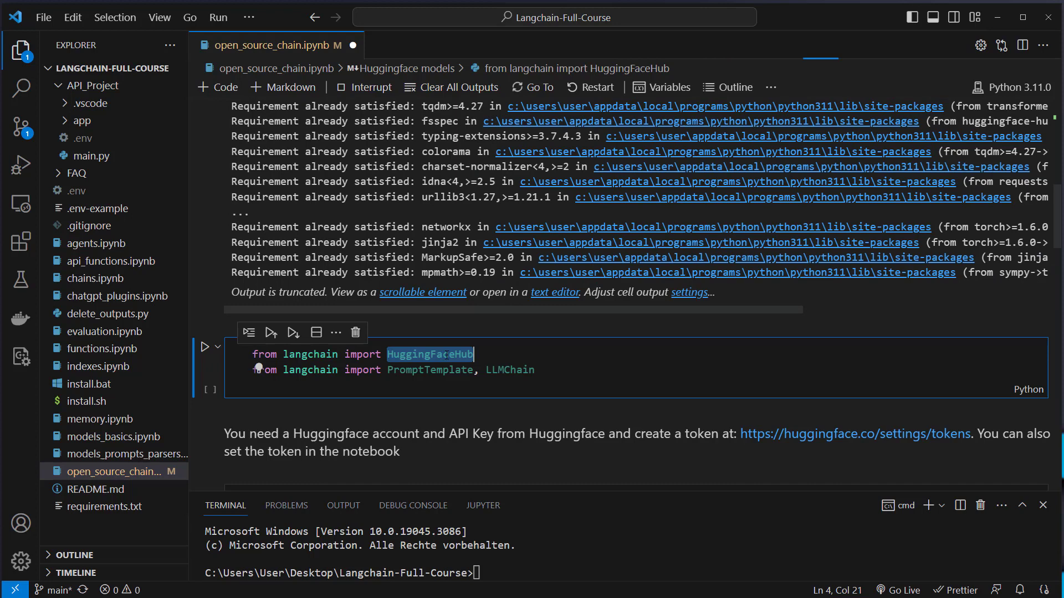
double_click(310, 353)
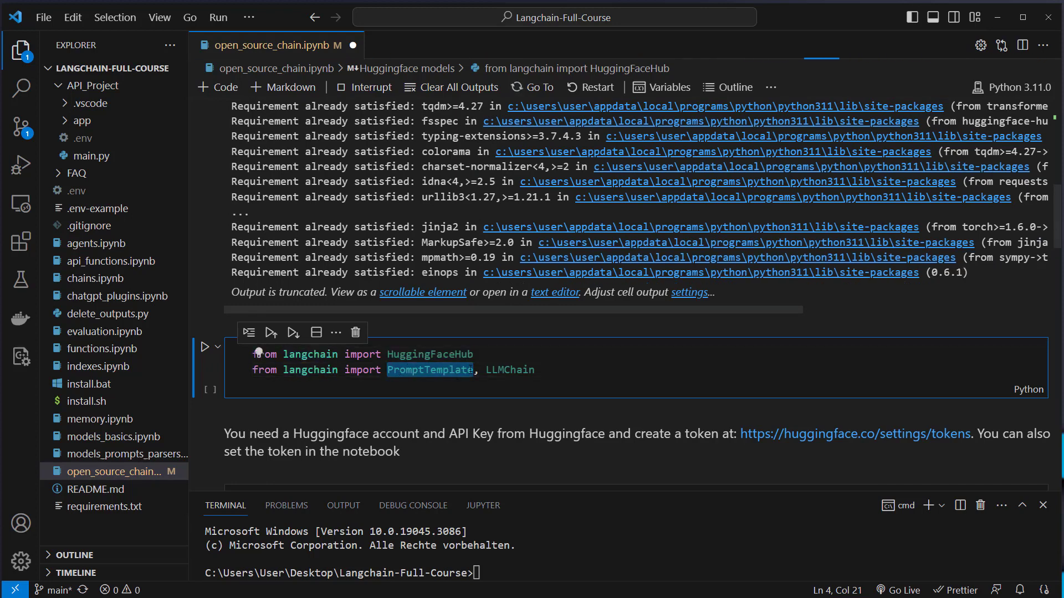
double_click(509, 369)
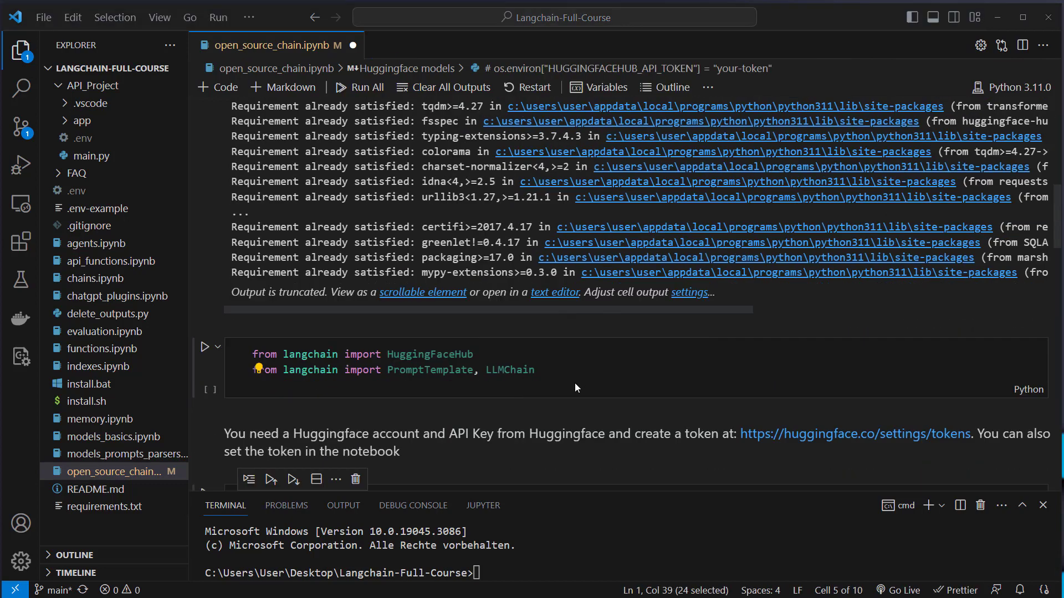
Step: Check the commented token line, then the OPENAI_API_KEY and HUGGINGFACEHUB_API_TOKEN entries in .env
scroll("down", 3)
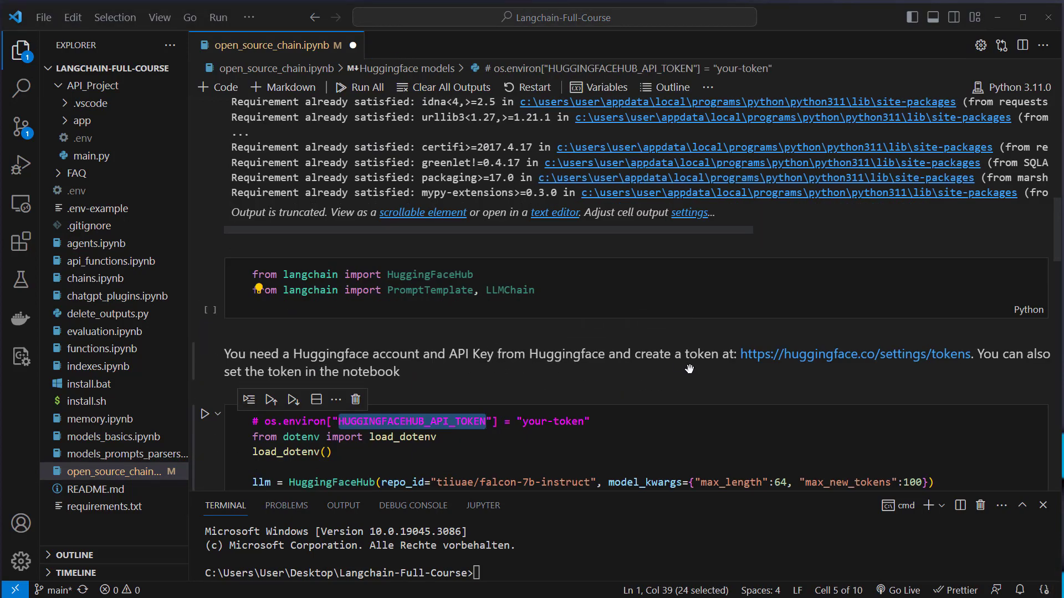
left_click(266, 421)
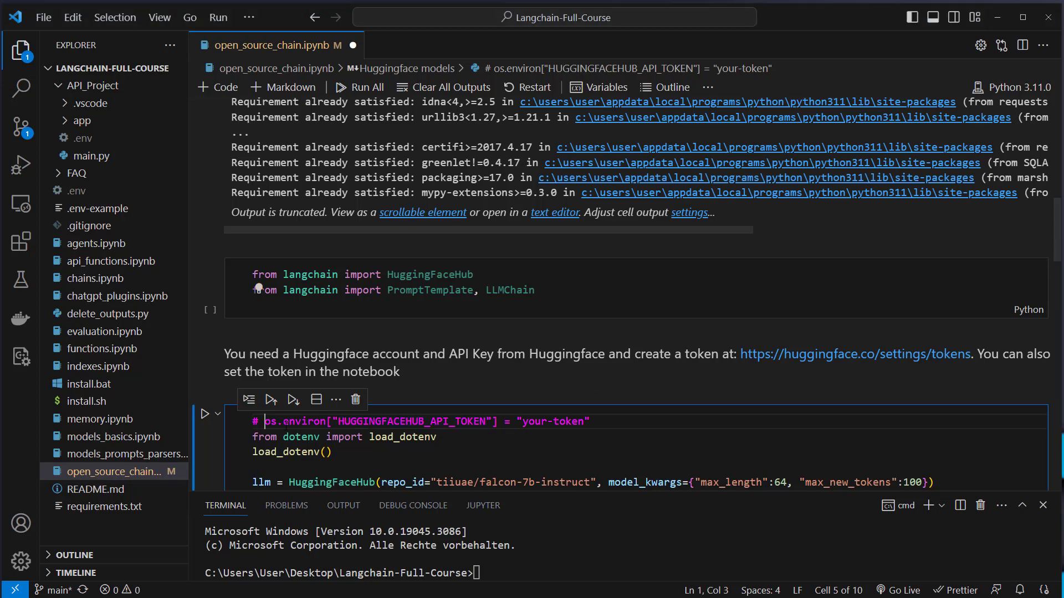
double_click(548, 422)
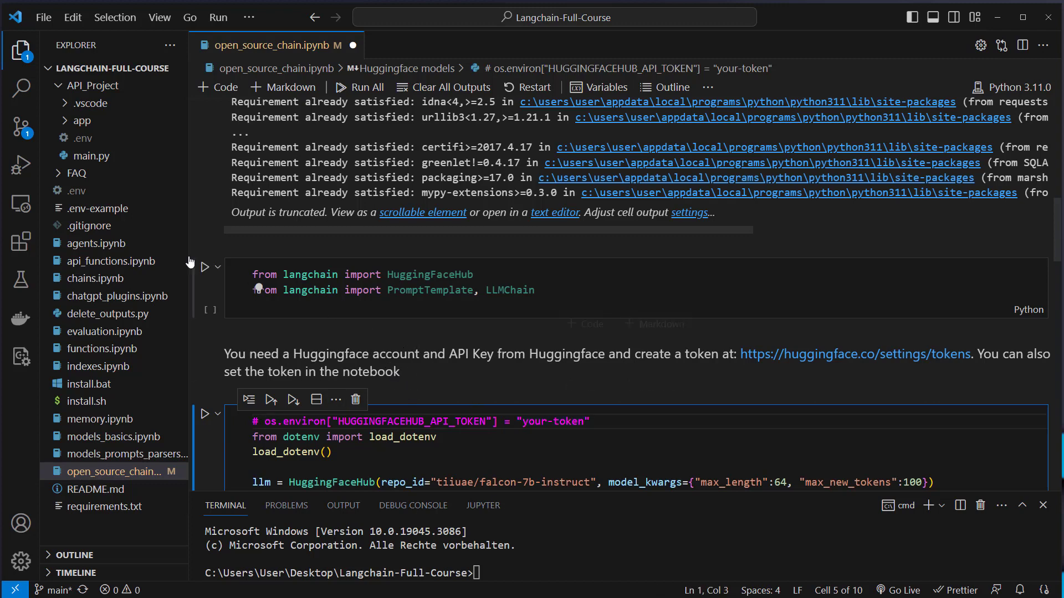
left_click(75, 190)
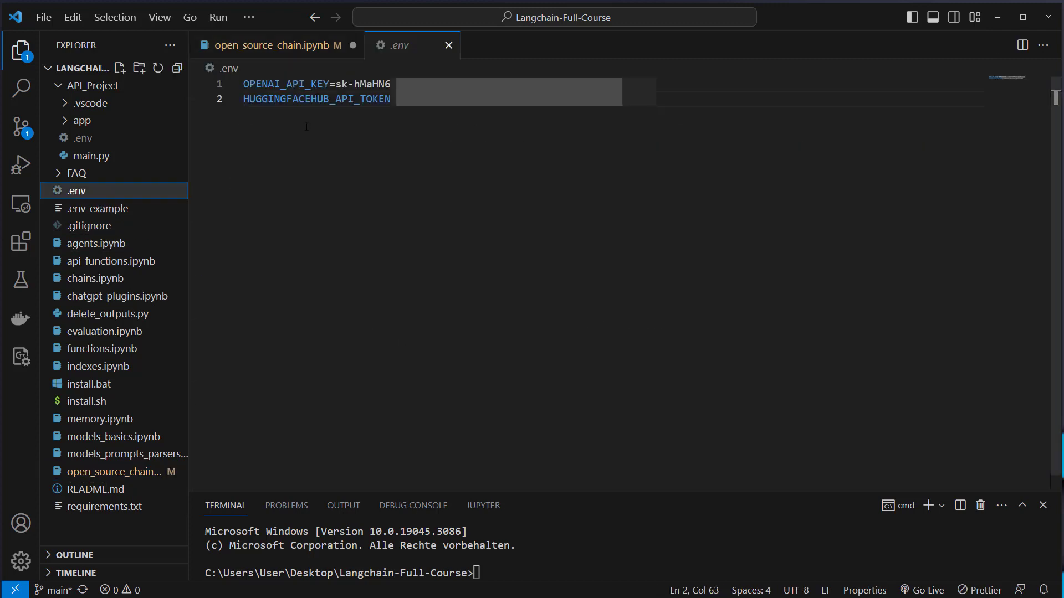
double_click(286, 84)
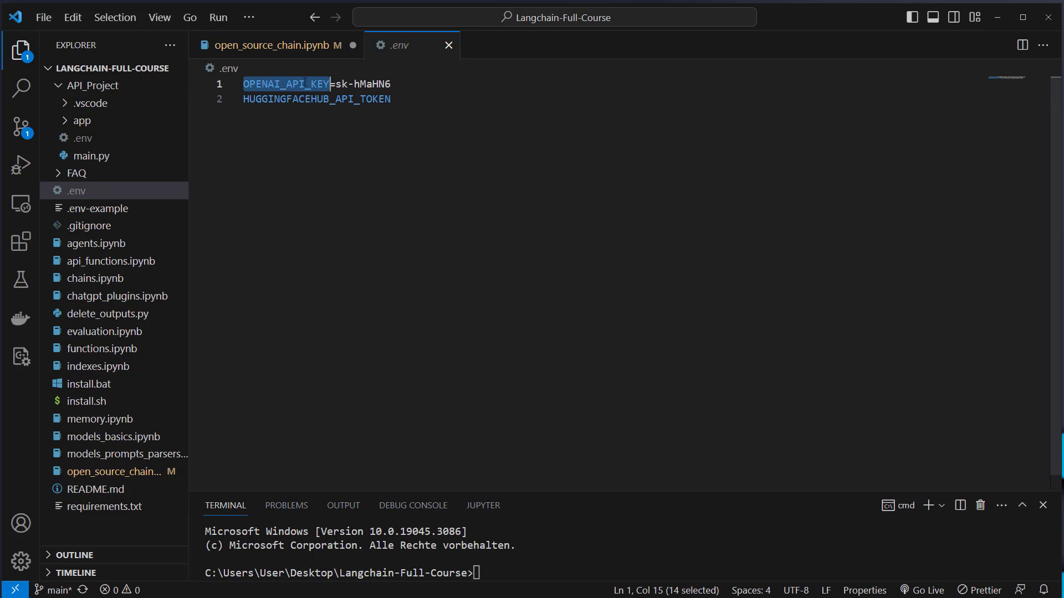
left_click_drag(332, 84, 390, 99)
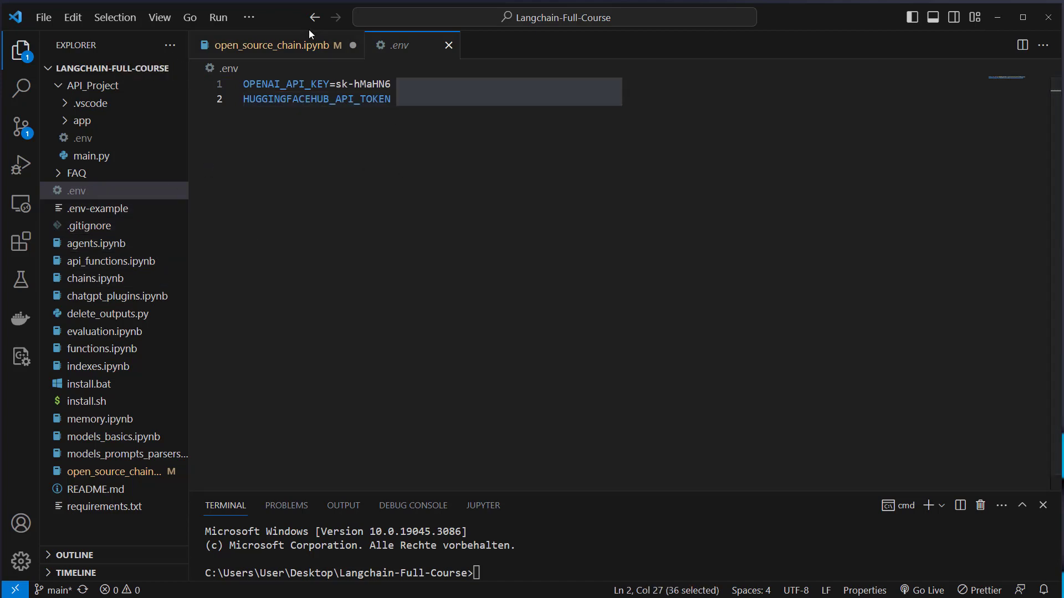
left_click(272, 45)
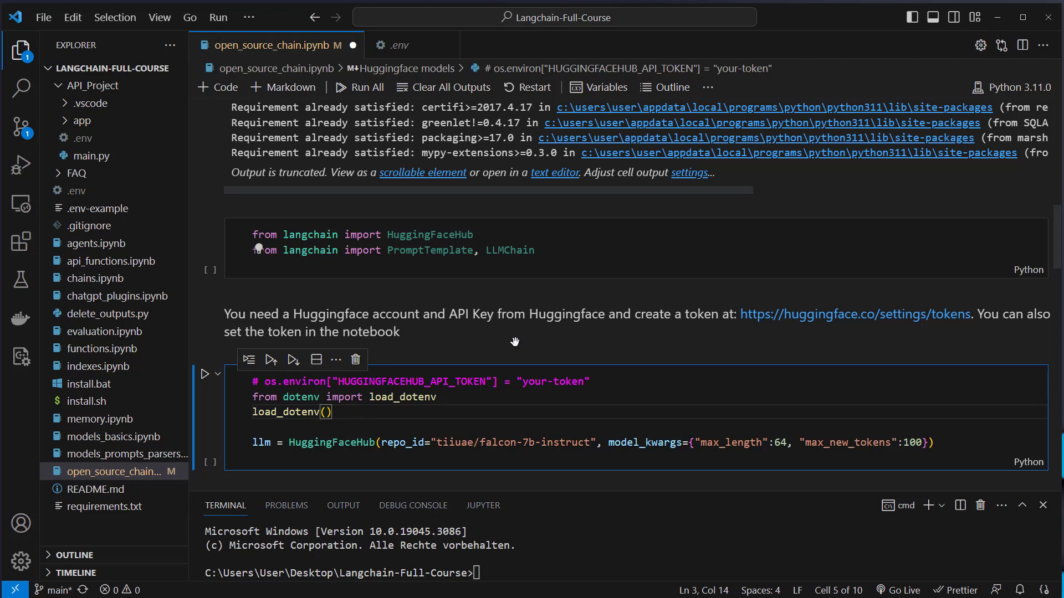
Step: Highlight HuggingFaceHub and the falcon-7b-instruct repo id in the llm line, then go to Chrome
triple_click(420, 381)
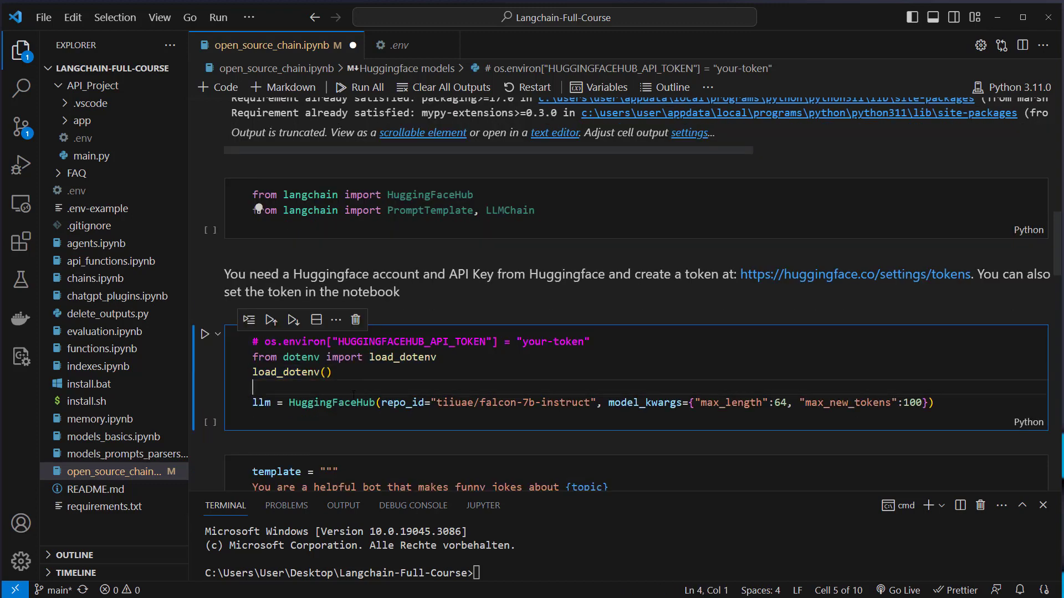
double_click(329, 402)
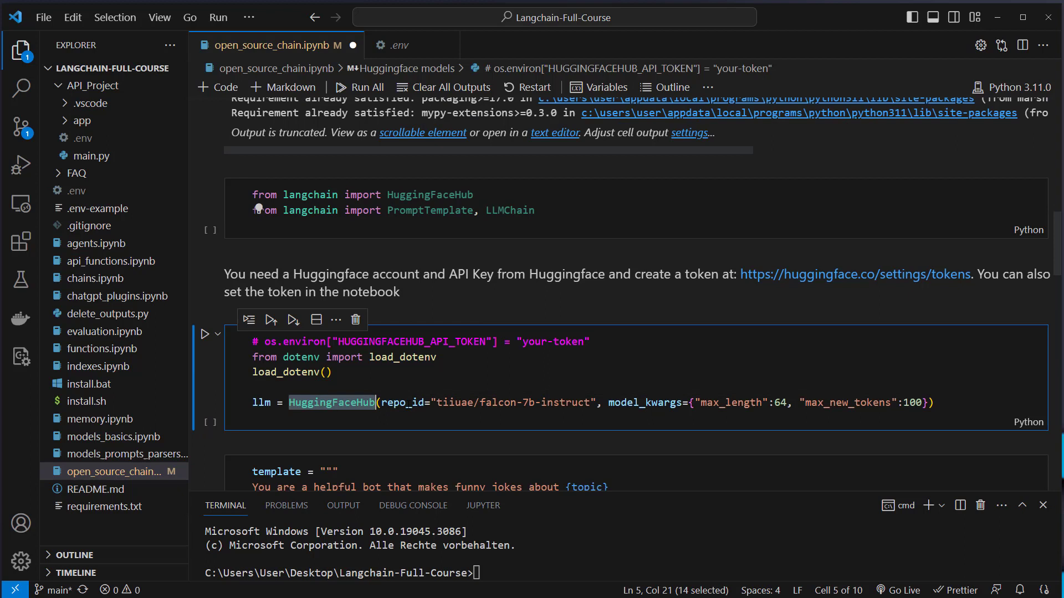
double_click(402, 402)
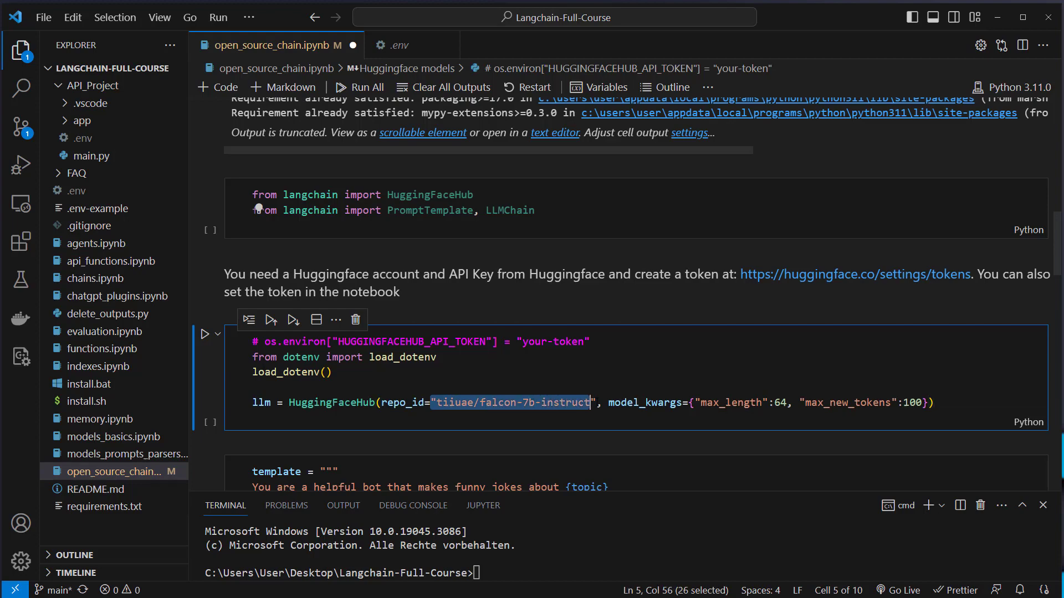
key("shift+Right")
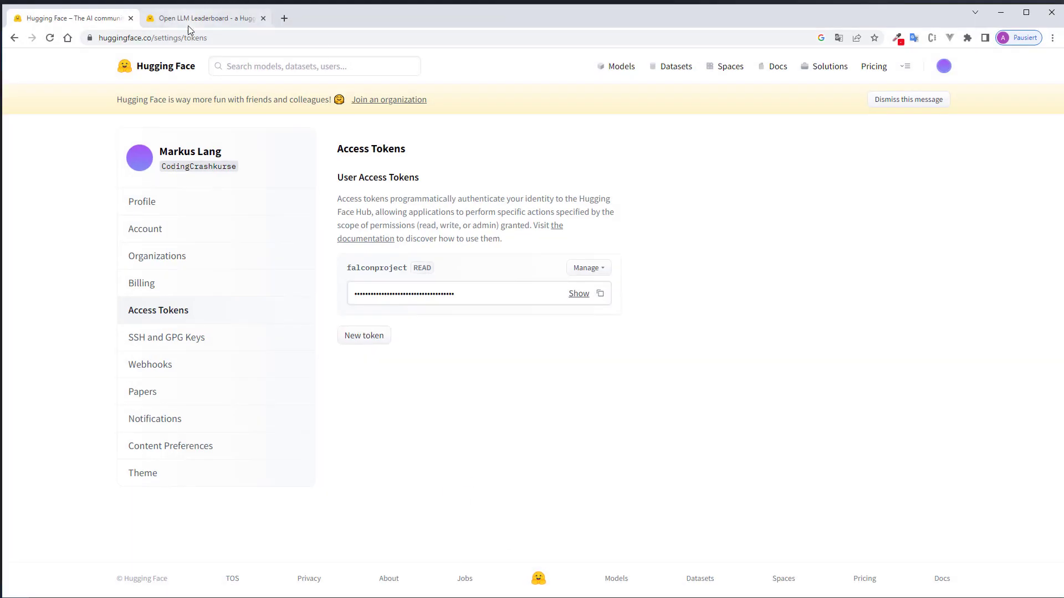
Step: Look over the falconproject read token in Chrome, then return to VS Code
left_click(204, 17)
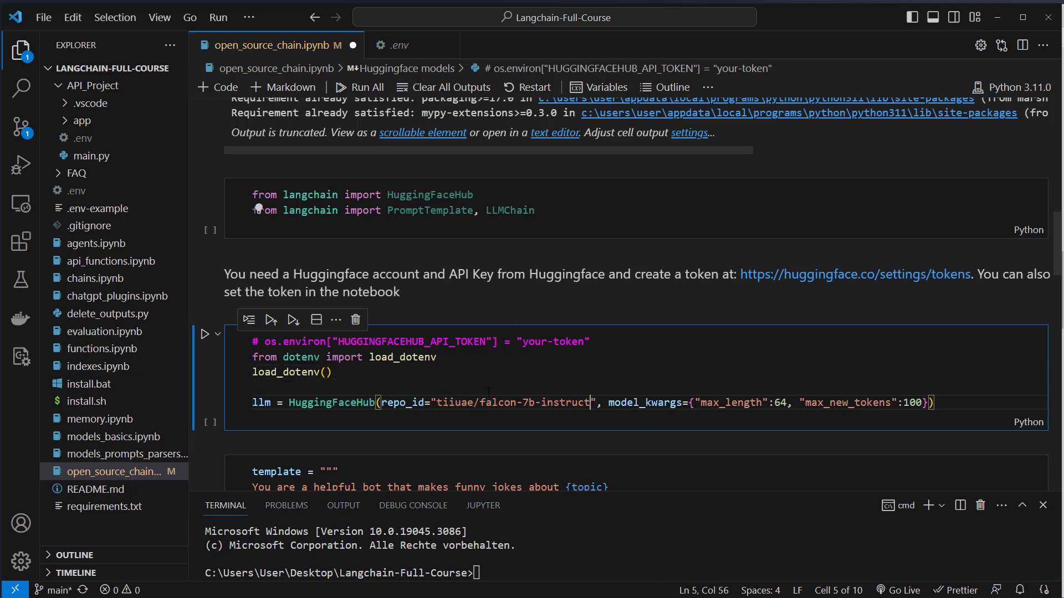
Step: Execute the load_dotenv cell that creates the falcon-7b-instruct HuggingFaceHub model
double_click(570, 403)
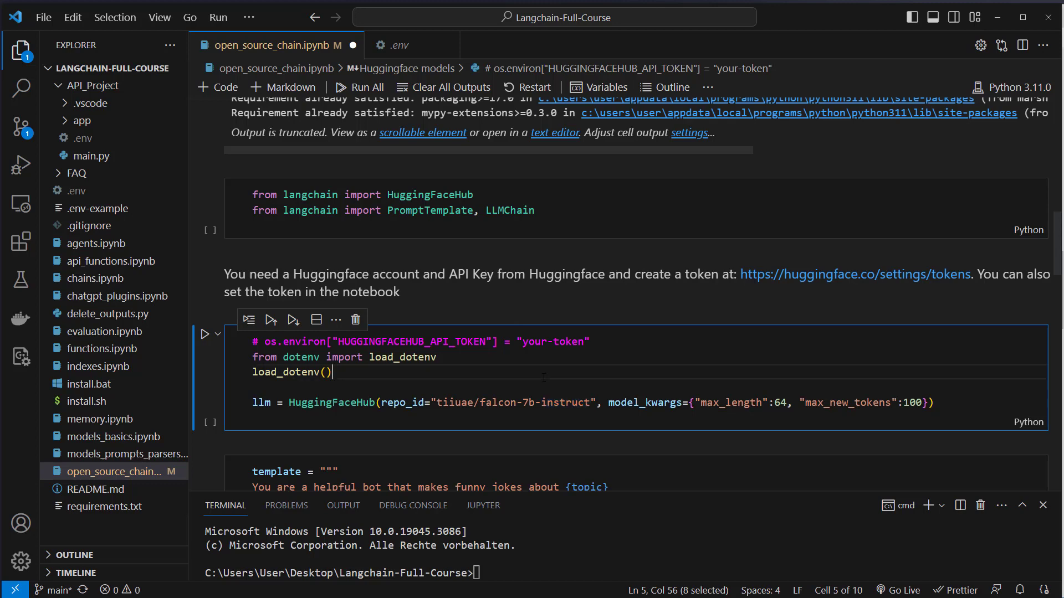
left_click(204, 333)
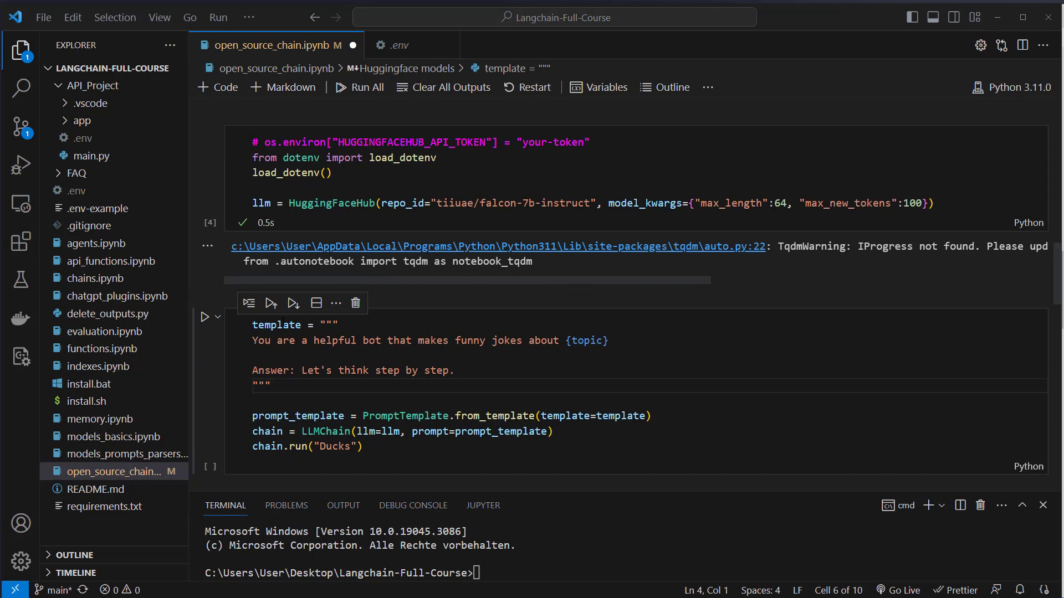
double_click(276, 324)
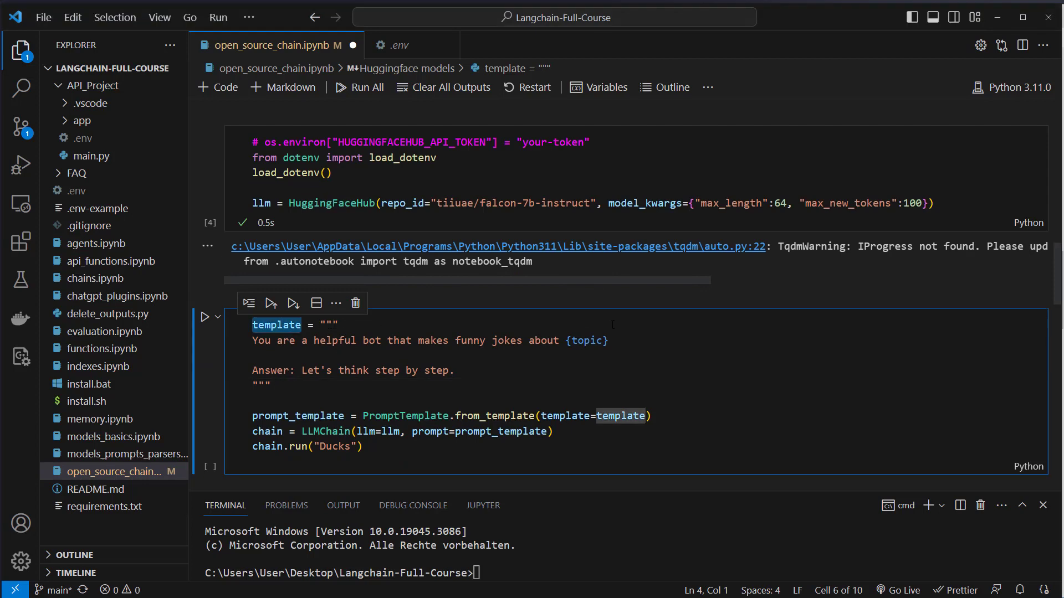
left_click(607, 340)
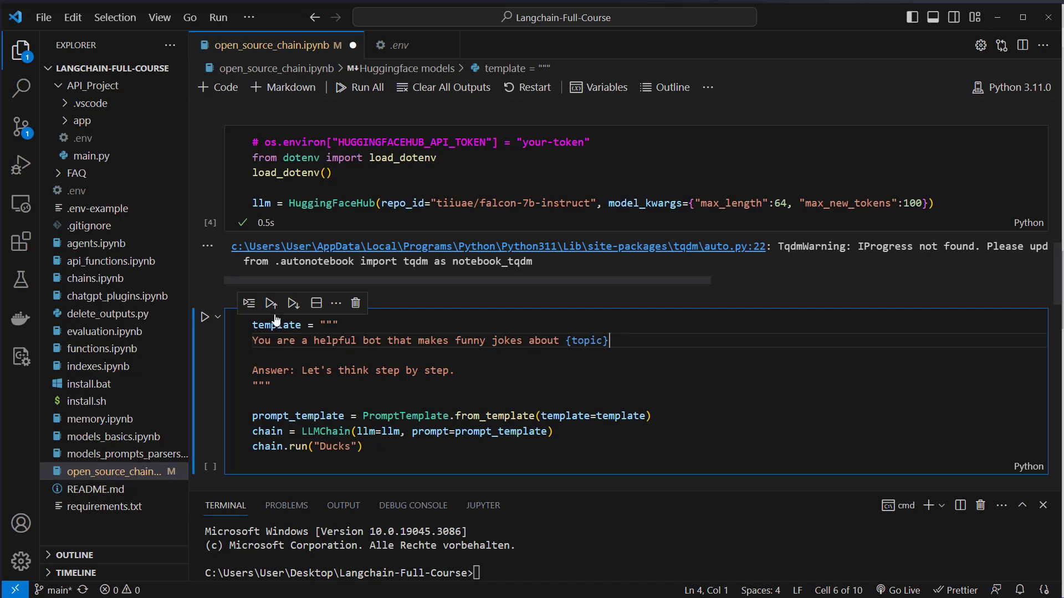
double_click(495, 415)
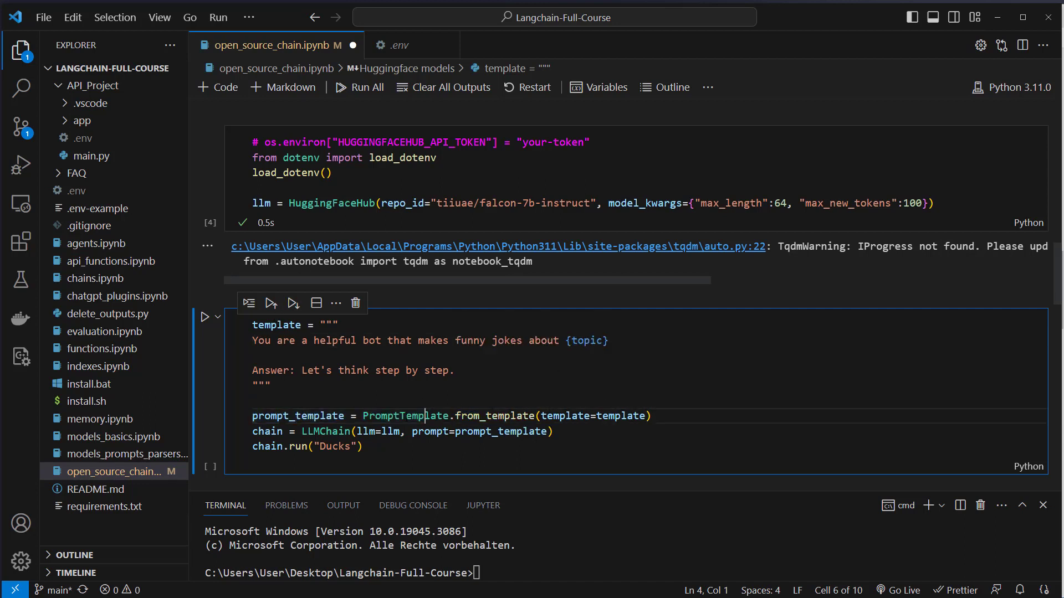
double_click(402, 415)
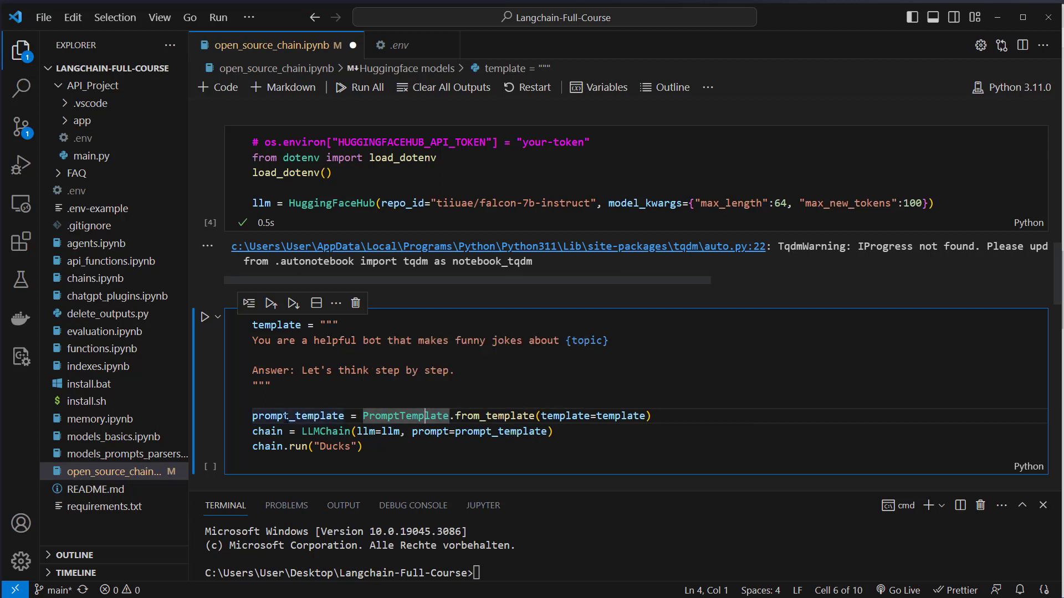
double_click(299, 415)
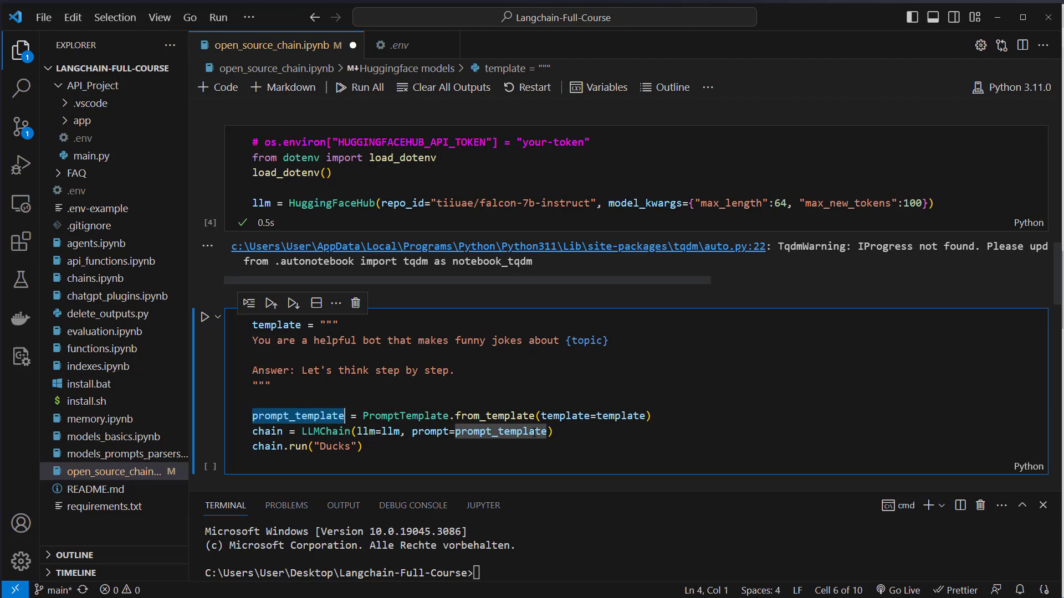
left_click(357, 431)
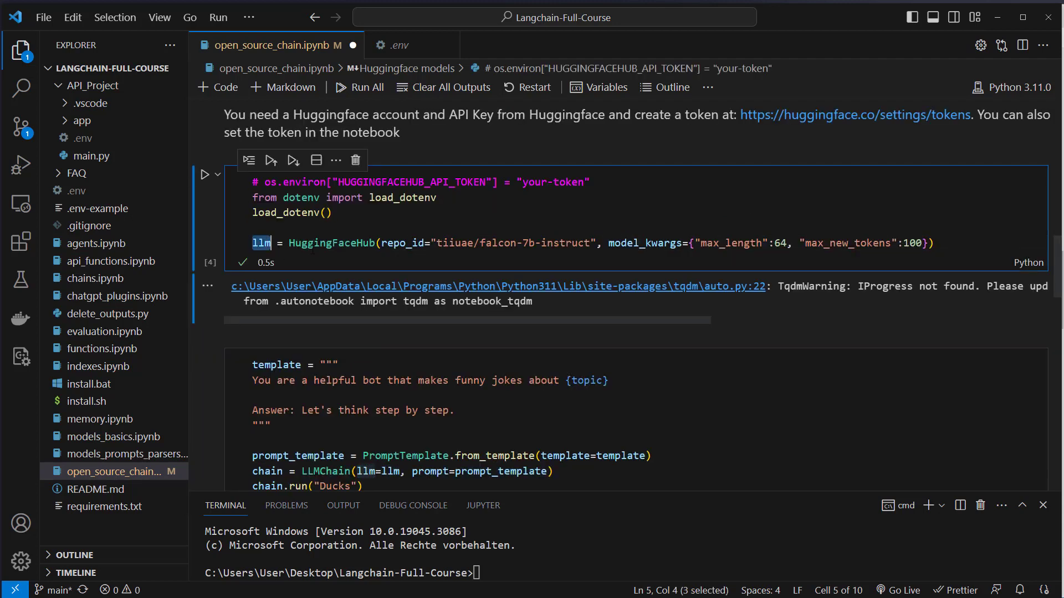
double_click(331, 243)
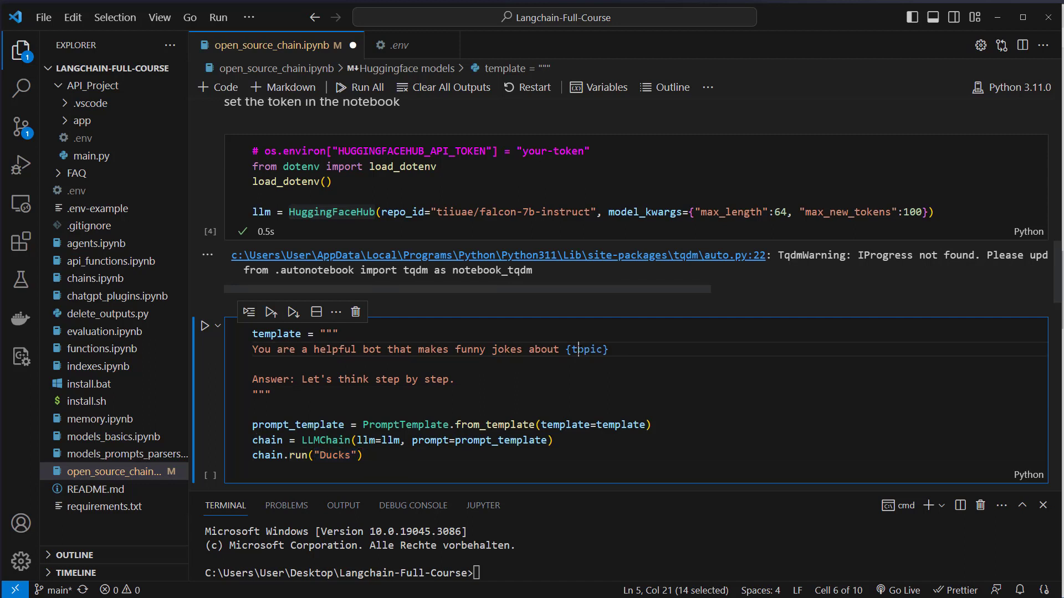
left_click(360, 455)
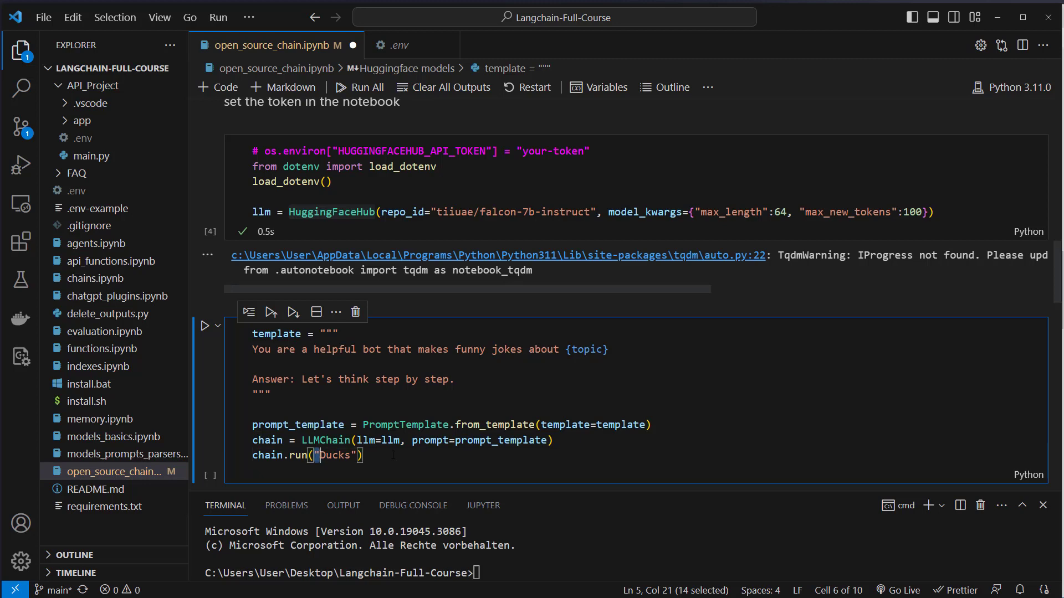
scroll("down", 3)
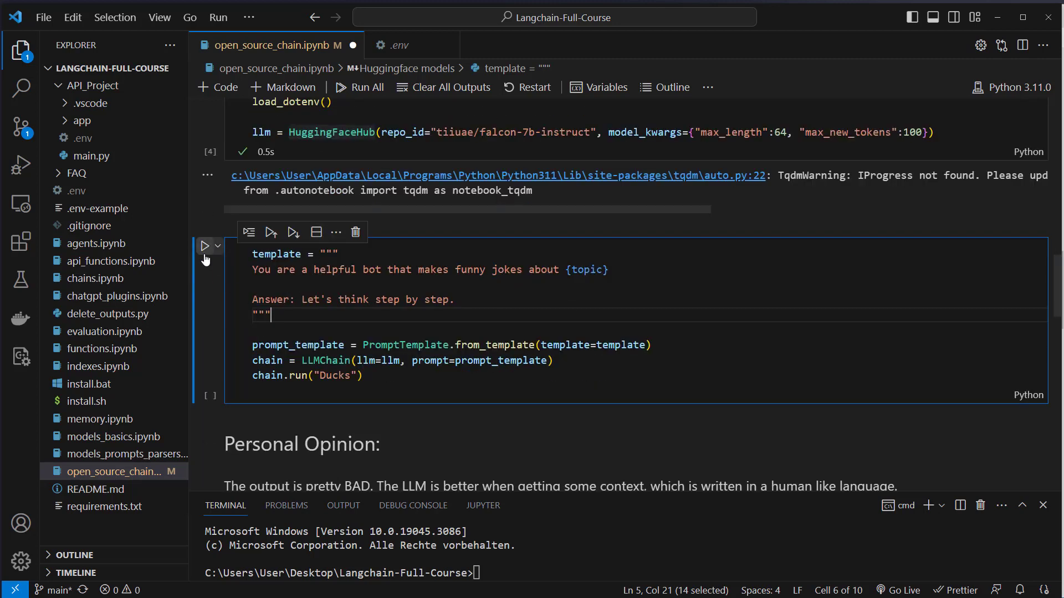
mouse_move(205, 245)
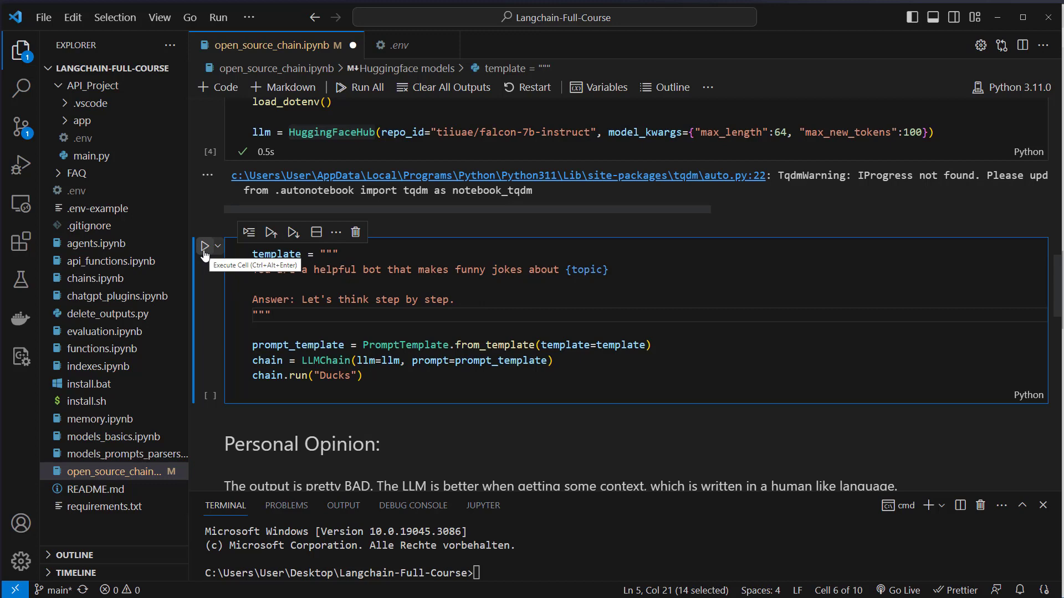
Step: Execute the Ducks joke template chain and scroll through its step-by-step output
left_click(205, 246)
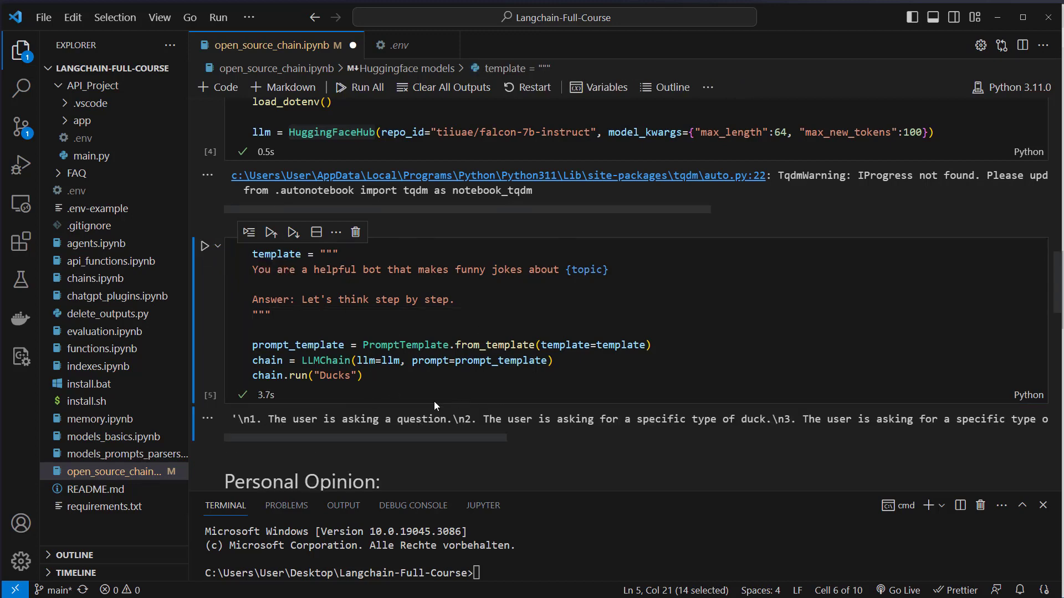
mouse_move(668, 414)
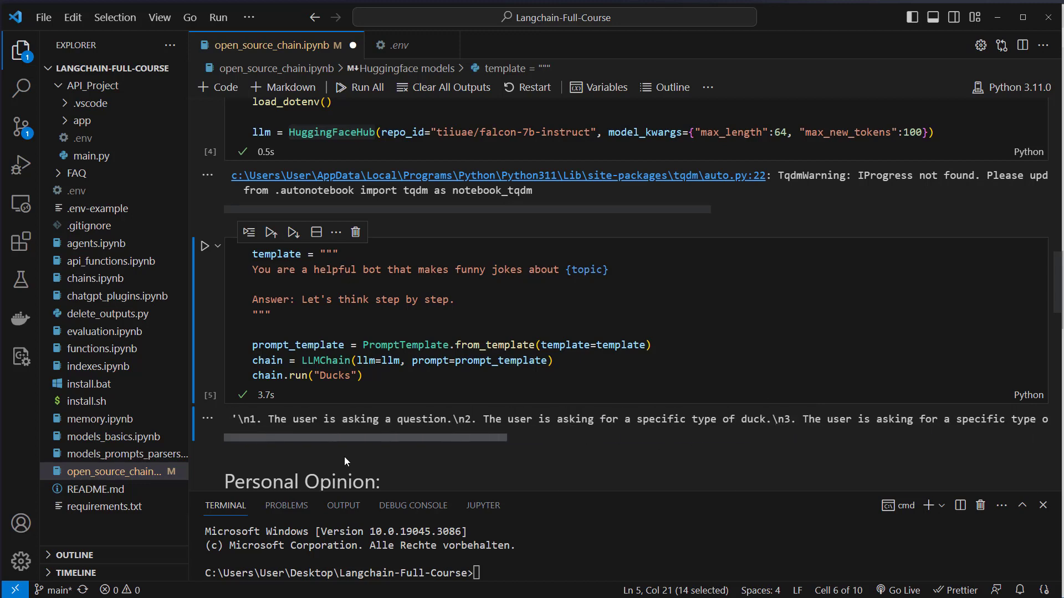
scroll("down", 3)
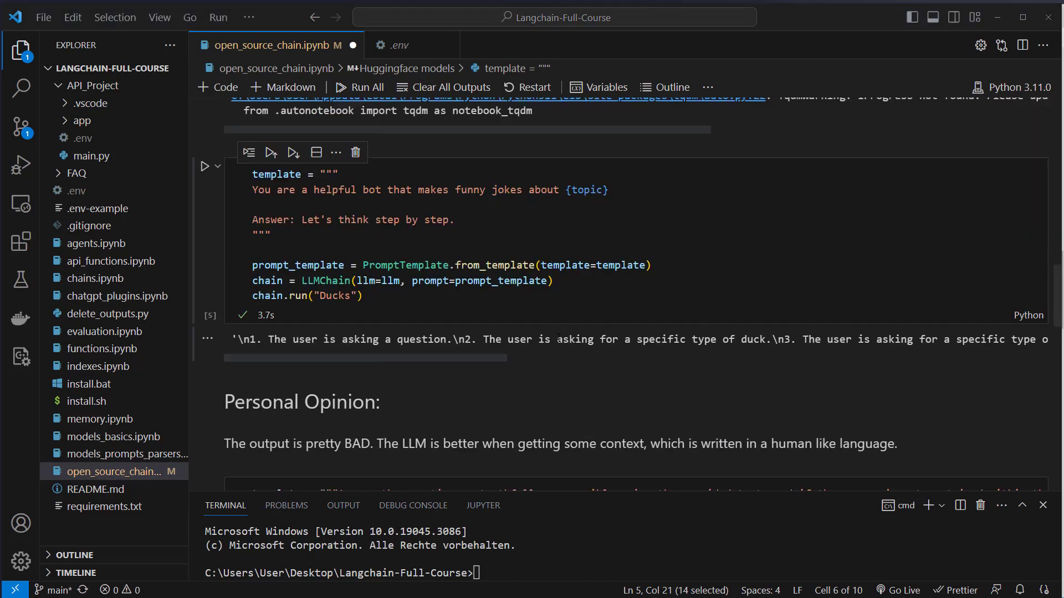
scroll("up", 3)
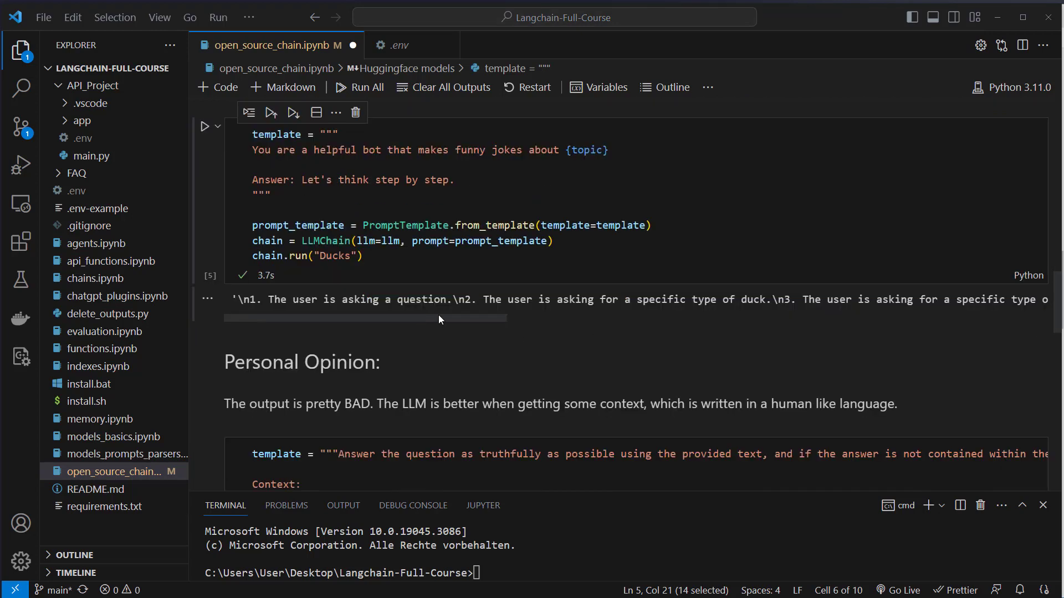
scroll("down", 3)
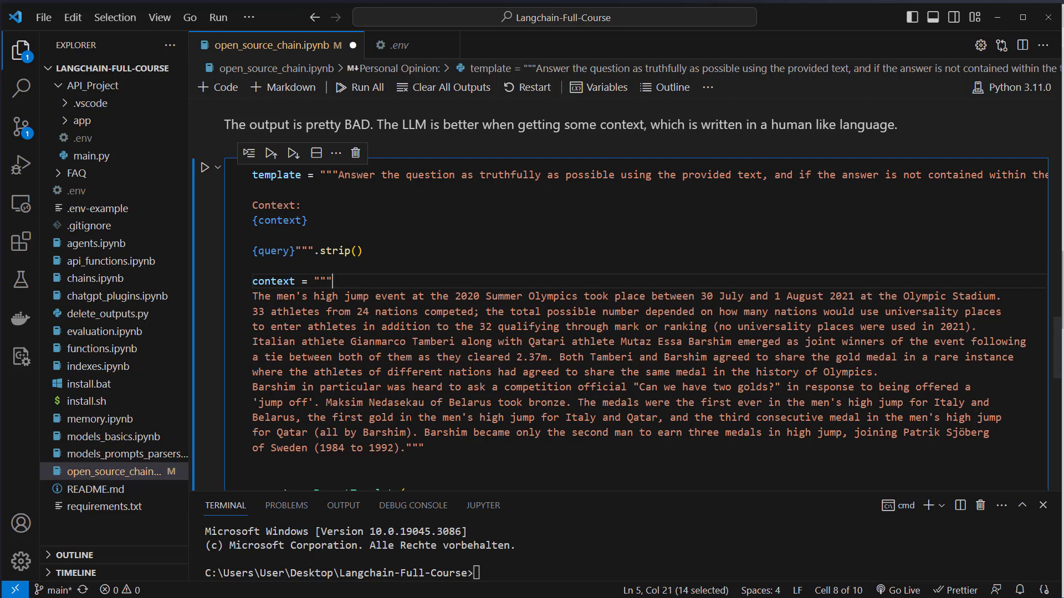
scroll("up", 3)
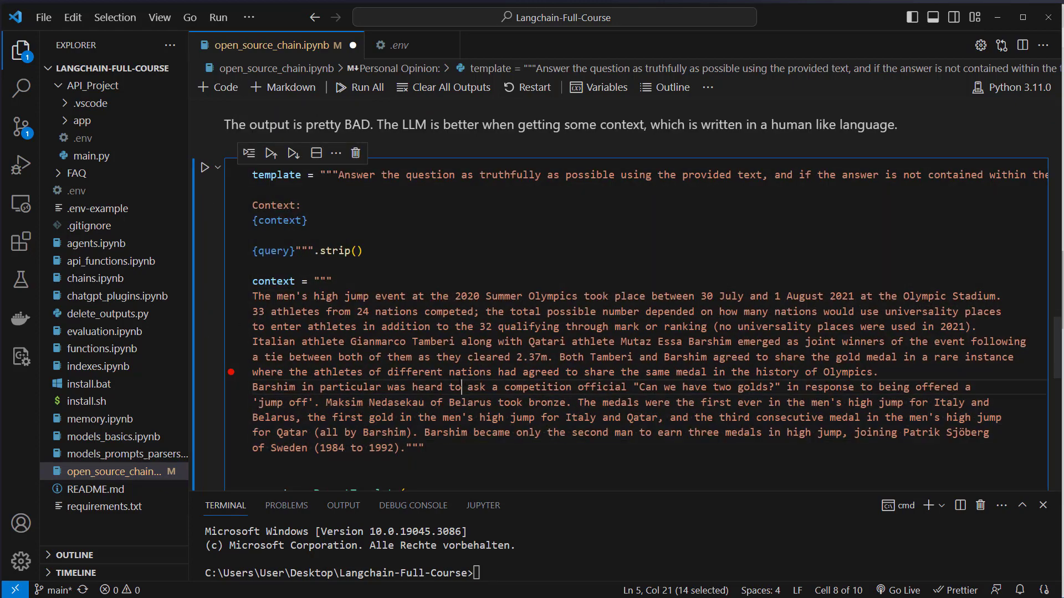
scroll("down", 3)
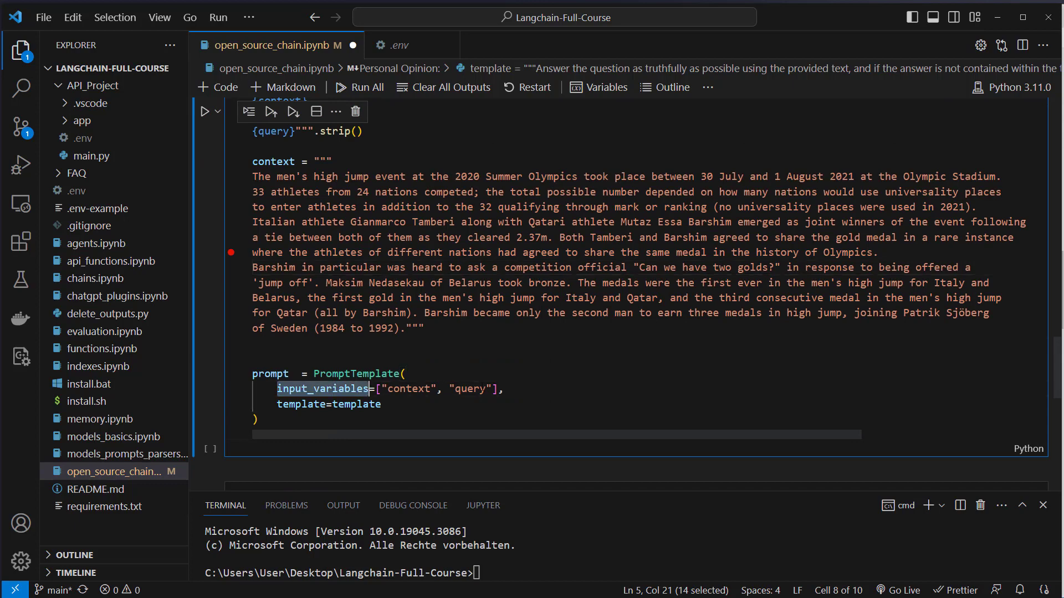
left_click(426, 327)
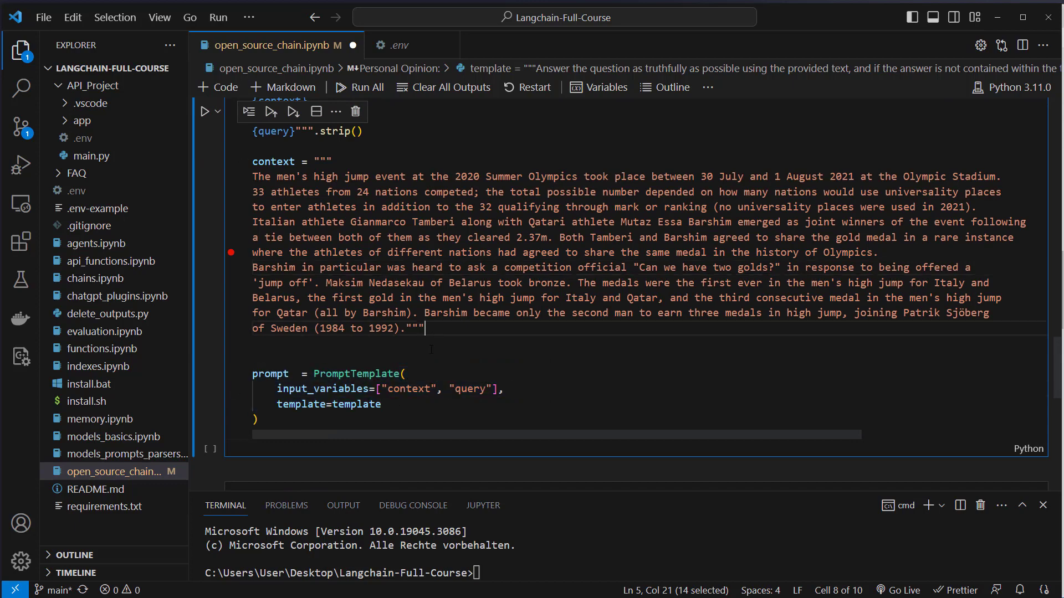
scroll("down", 3)
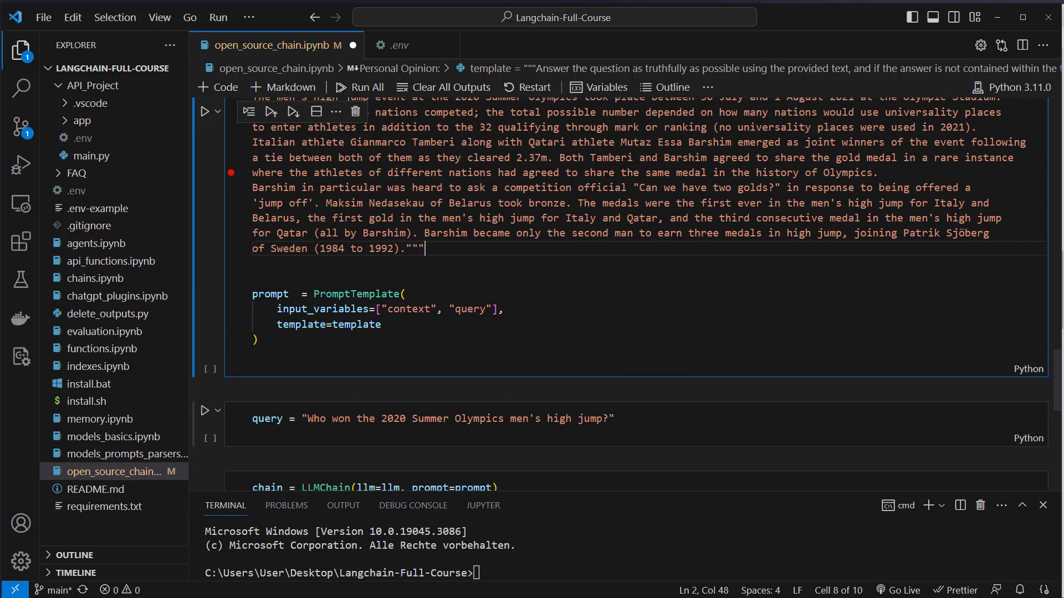
scroll("down", 3)
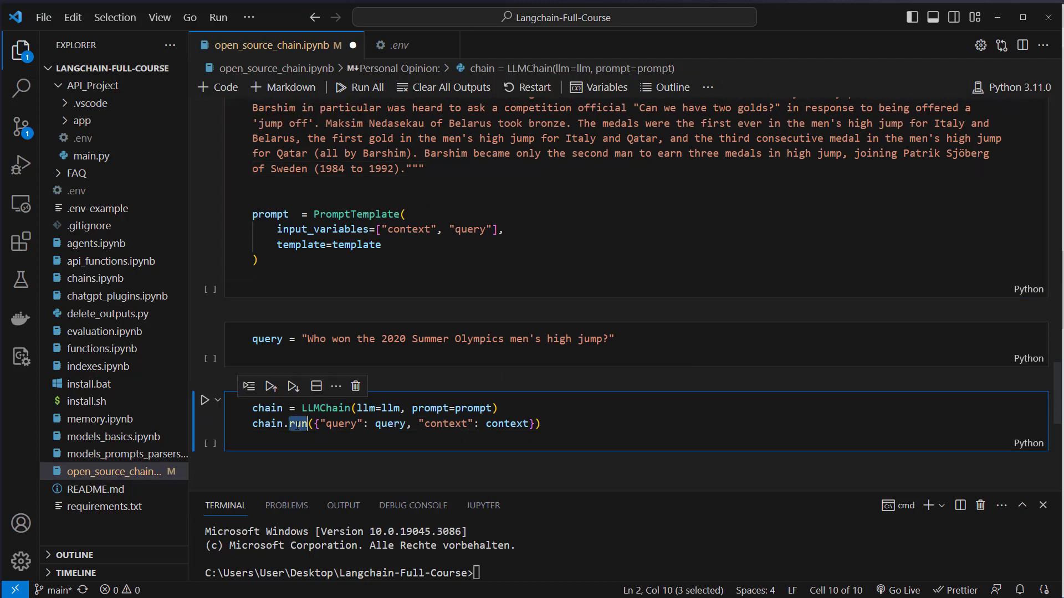
mouse_move(466, 323)
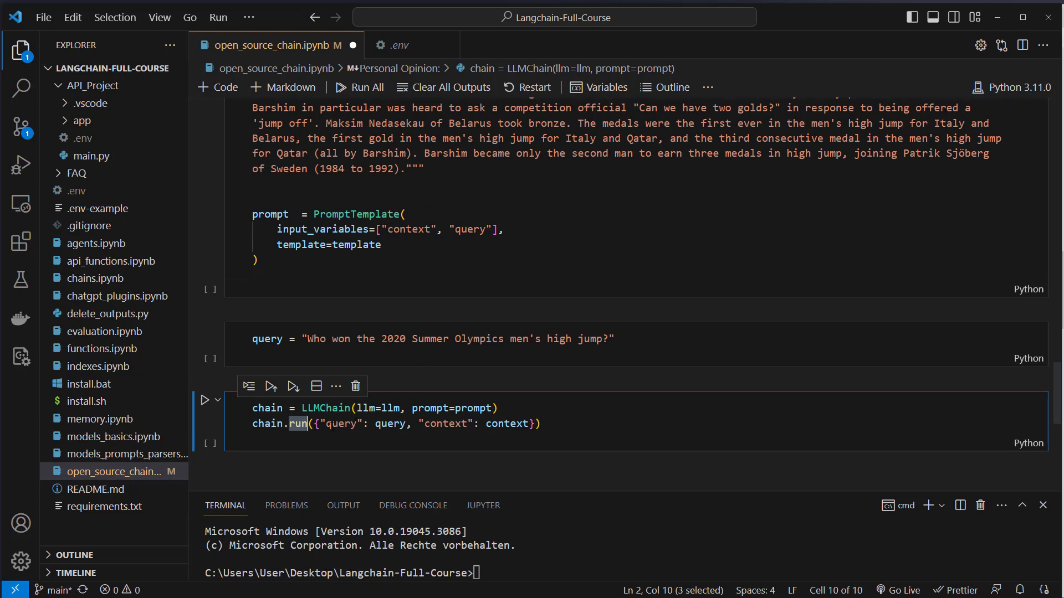
Step: Highlight the context variable and review the high jump question-answering prompt cell
double_click(339, 423)
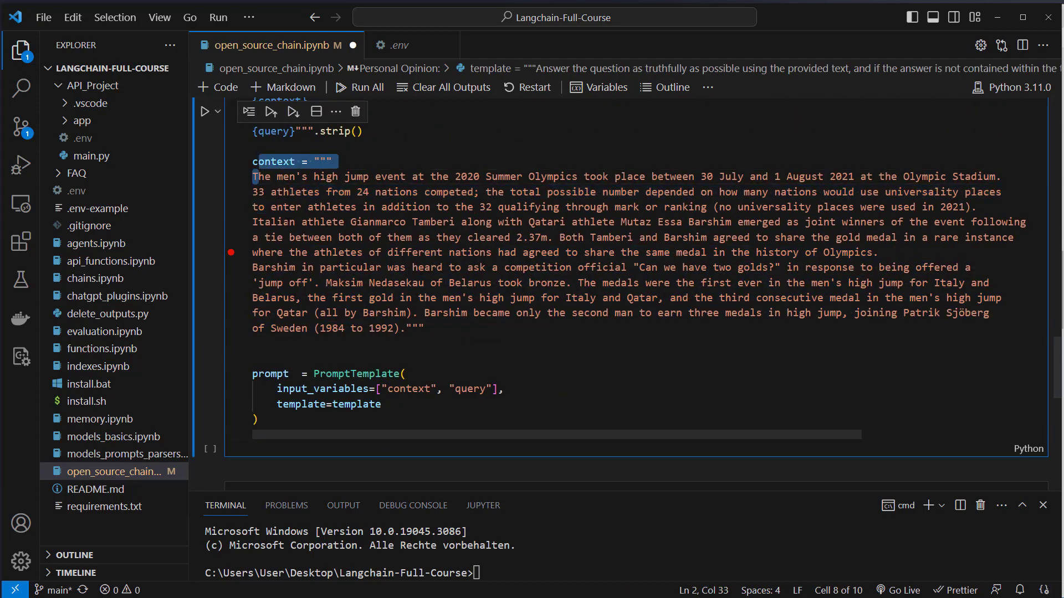
scroll("up", 3)
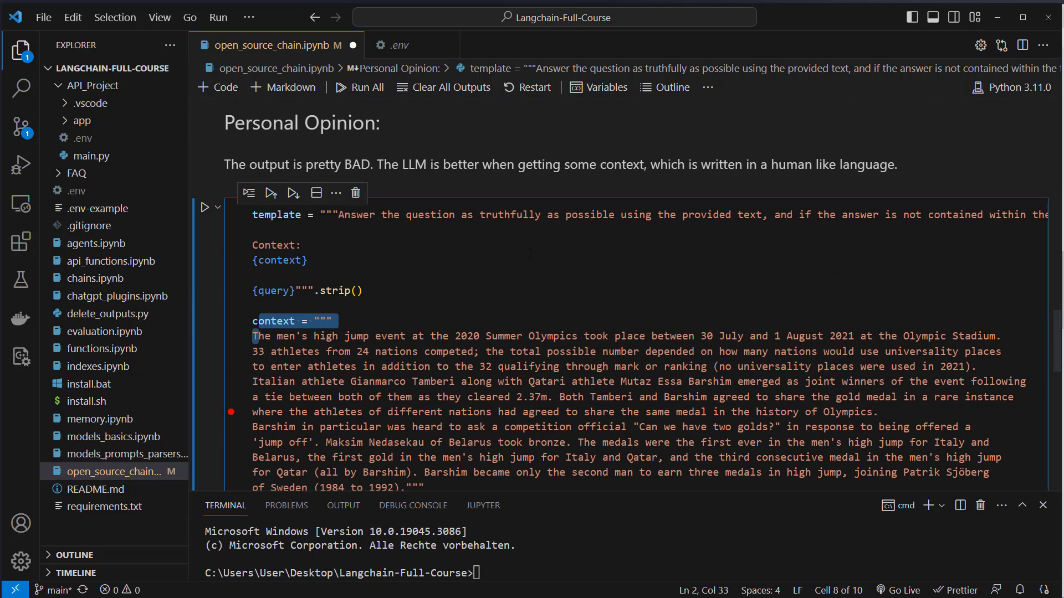
scroll("up", 3)
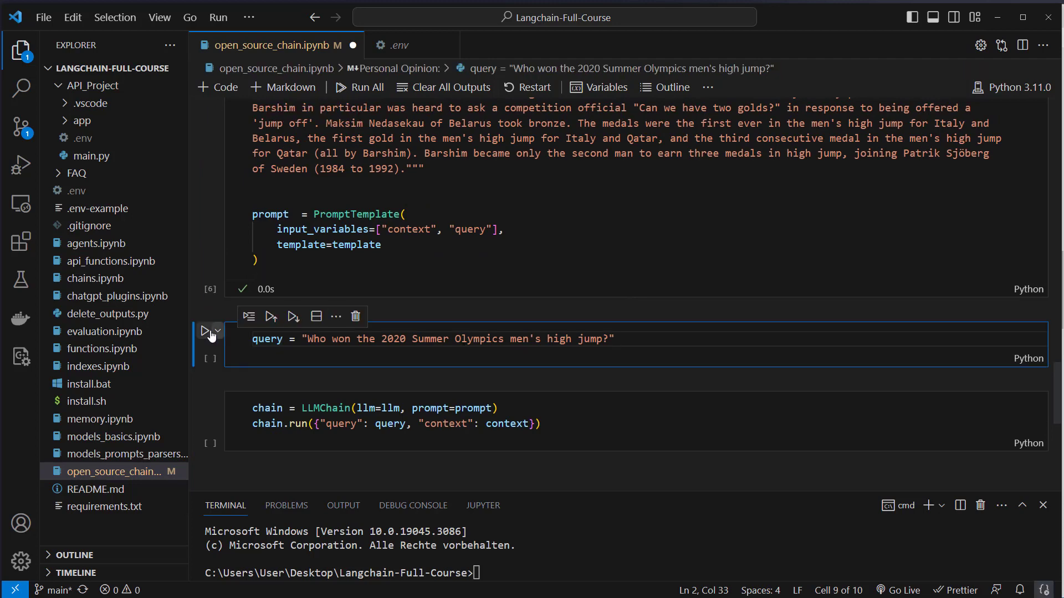
Step: Execute the query cell, then the chain cell, and read the Tamberi–Barshim shared-gold answer
left_click(205, 332)
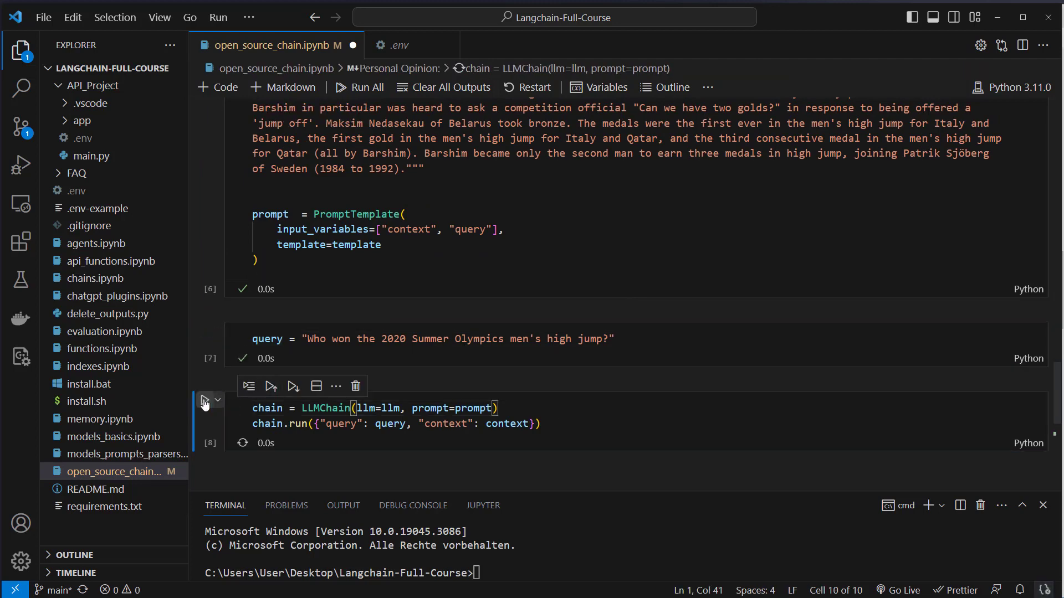
left_click(206, 401)
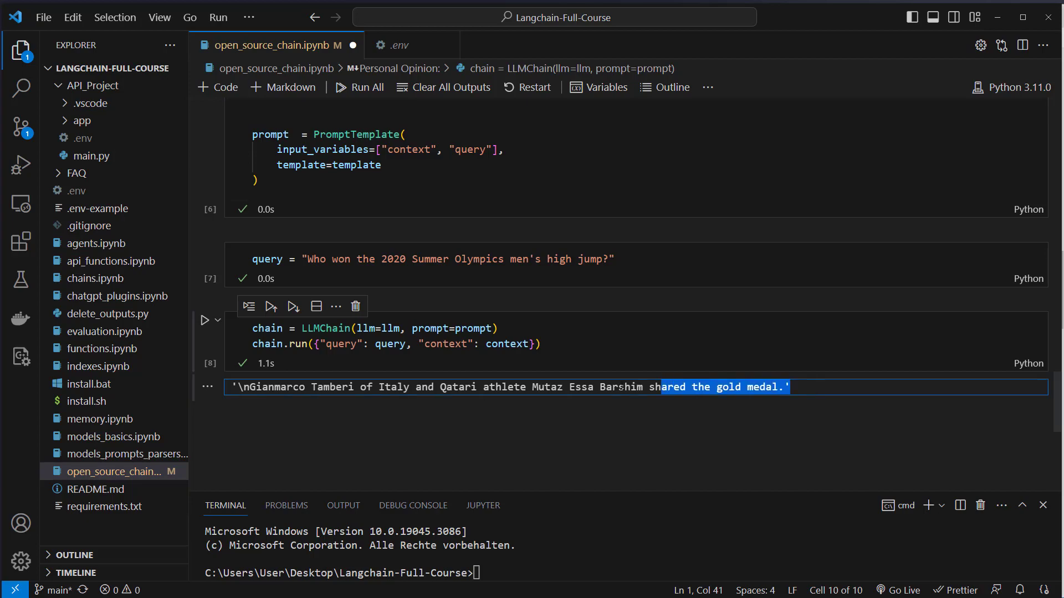
left_click(553, 387)
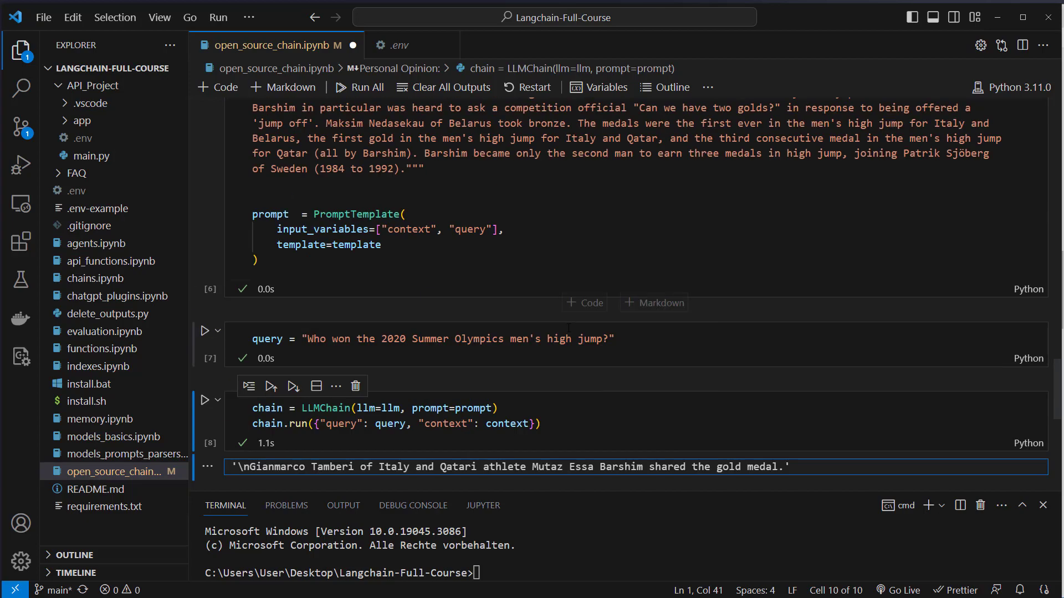
scroll("up", 3)
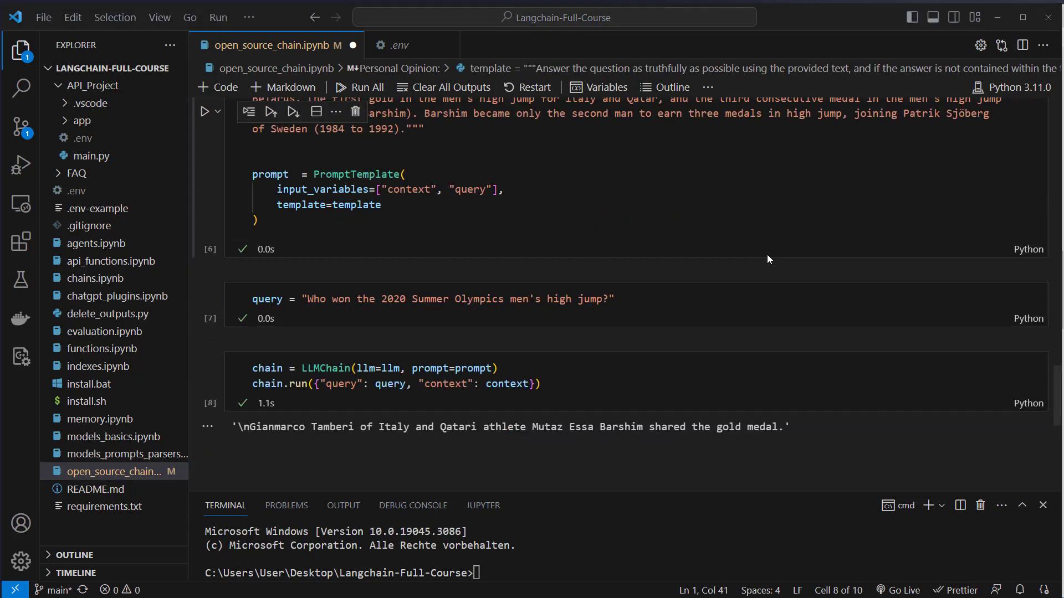
mouse_move(619, 282)
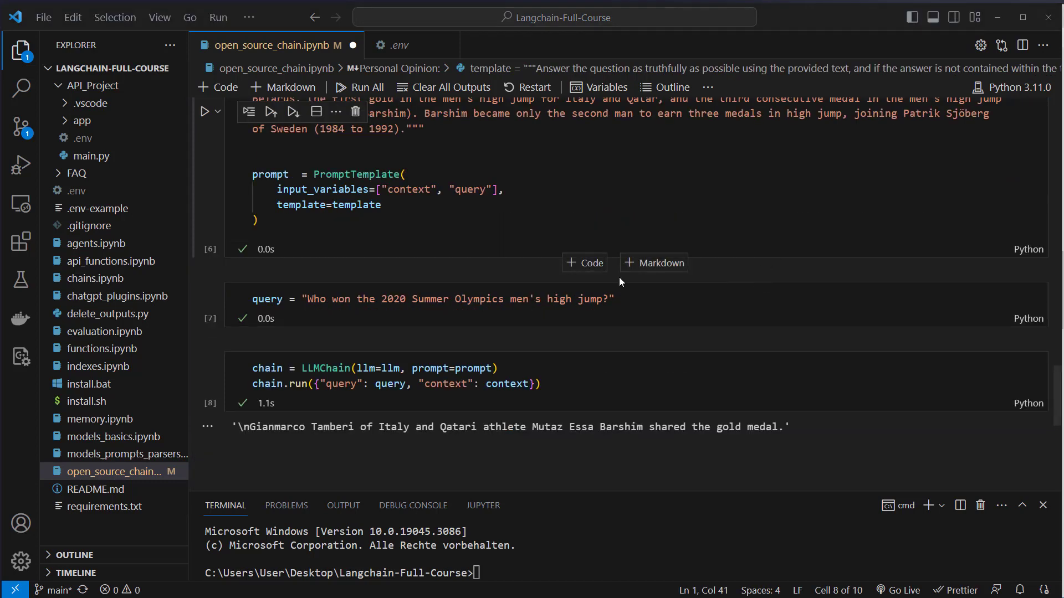